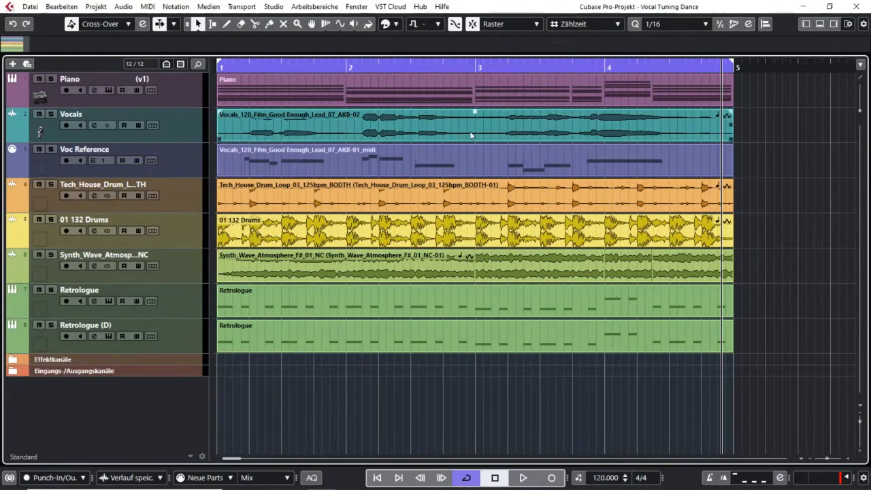
# Step: Open the Vocals audio event in the Sample Editor to view its waveform
pyautogui.click(435, 125)
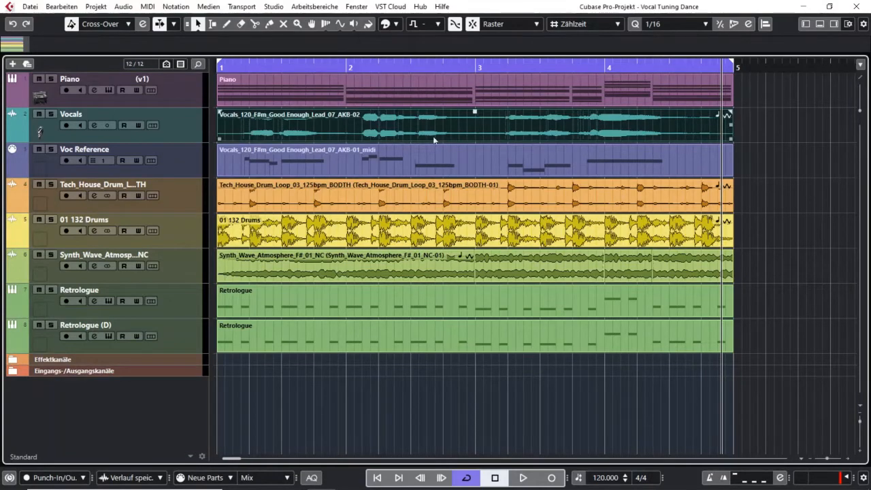
pyautogui.moveTo(496, 132)
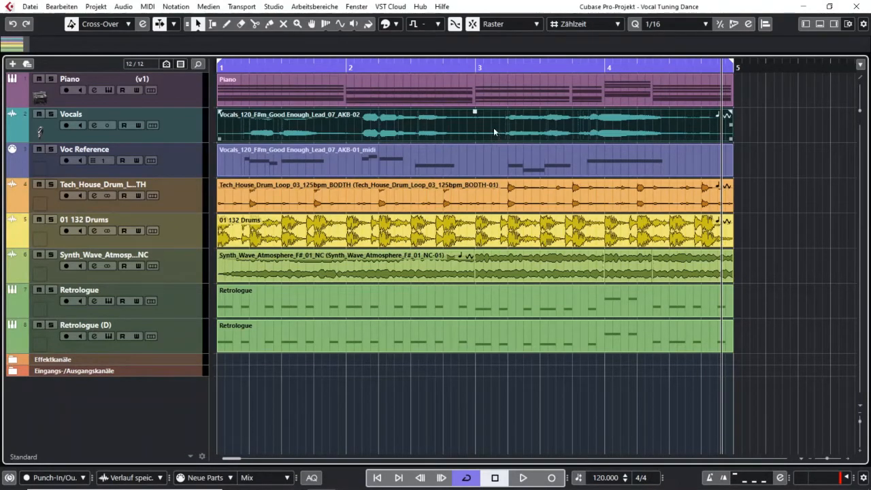
pyautogui.doubleClick(477, 125)
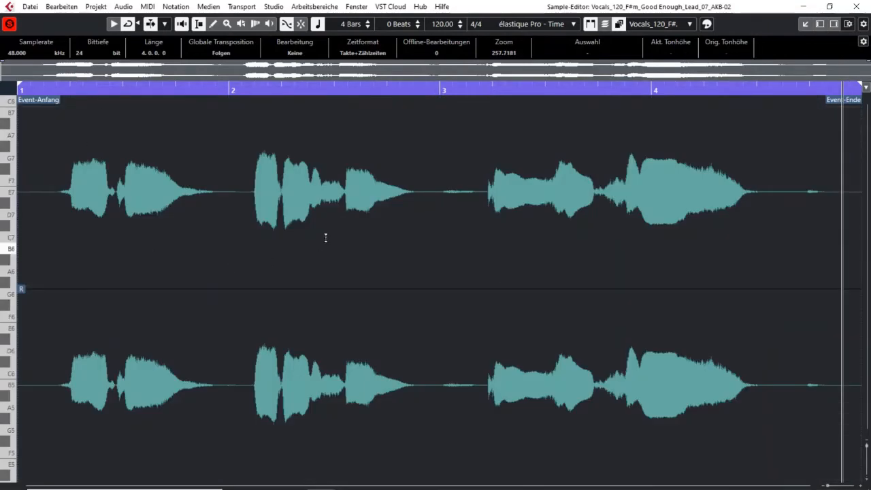
pyautogui.moveTo(484, 225)
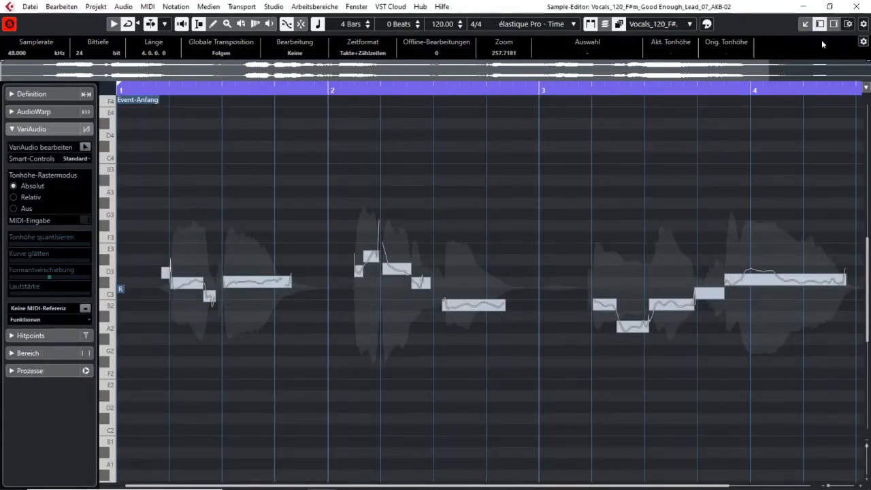
# Step: Expand and collapse the VariAudio inspector section, previewing the generated pitch segments
pyautogui.click(31, 128)
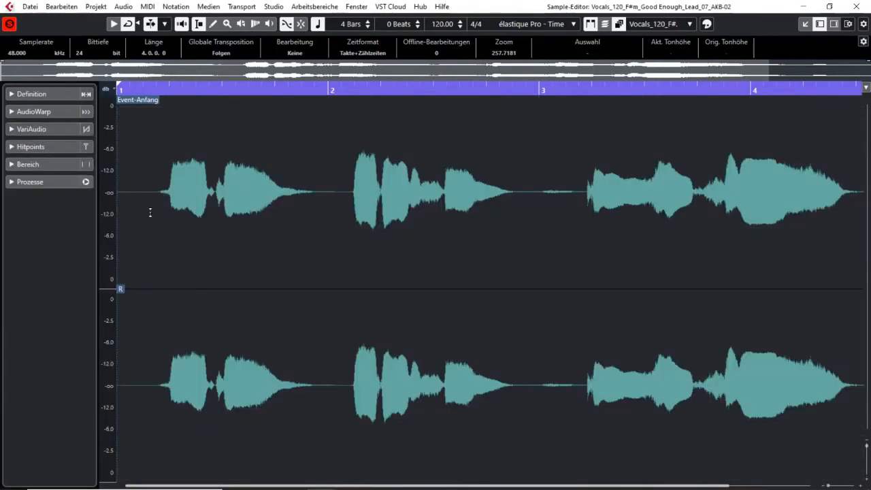
pyautogui.moveTo(53, 127)
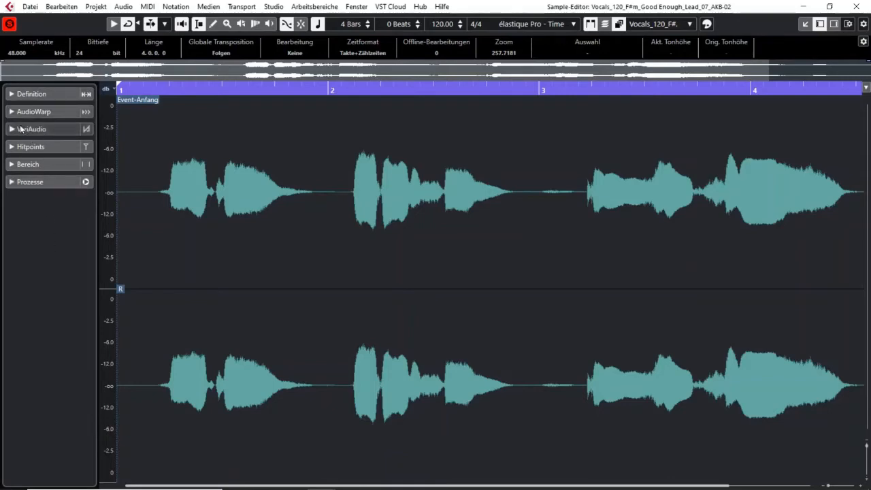
pyautogui.click(34, 128)
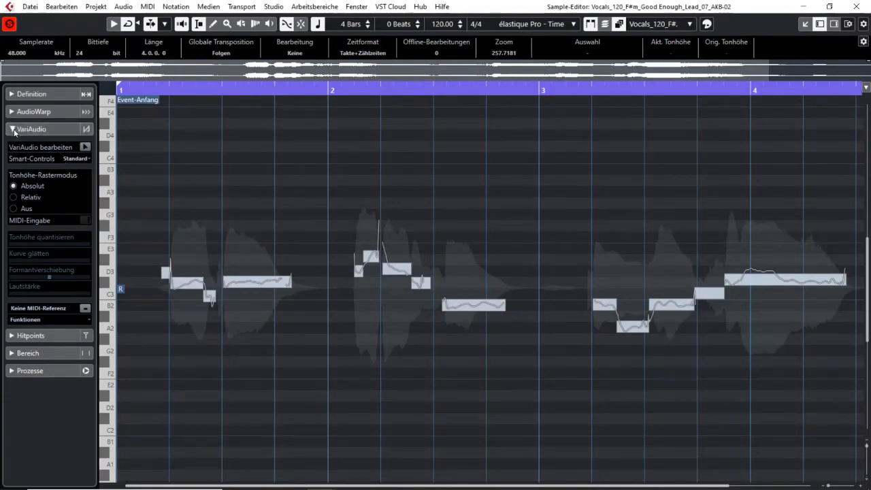
pyautogui.click(31, 127)
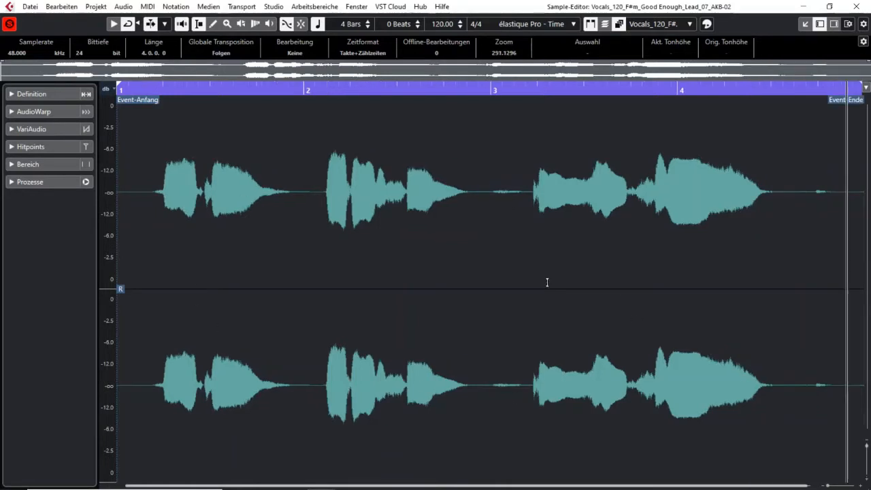
# Step: Activate Edit VariAudio and lasso the vocal's detected pitch segments as editable notes
pyautogui.click(32, 128)
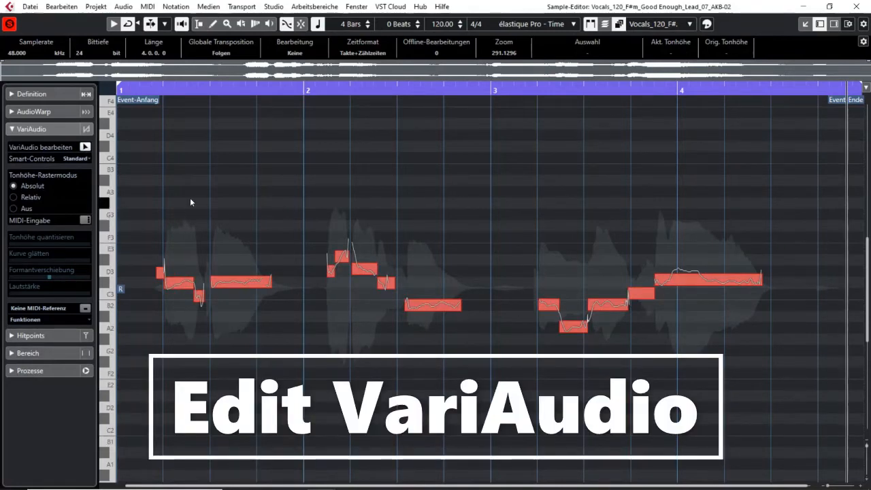
pyautogui.moveTo(247, 349)
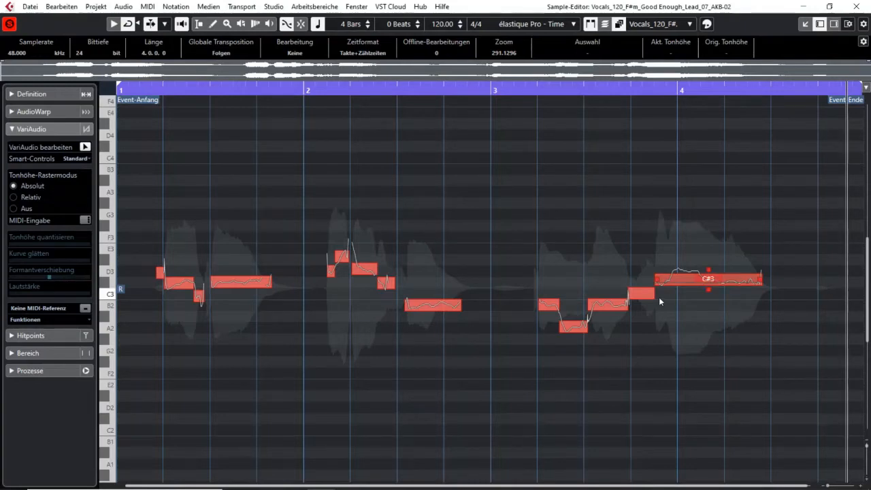
pyautogui.moveTo(504, 193); pyautogui.dragTo(792, 343)
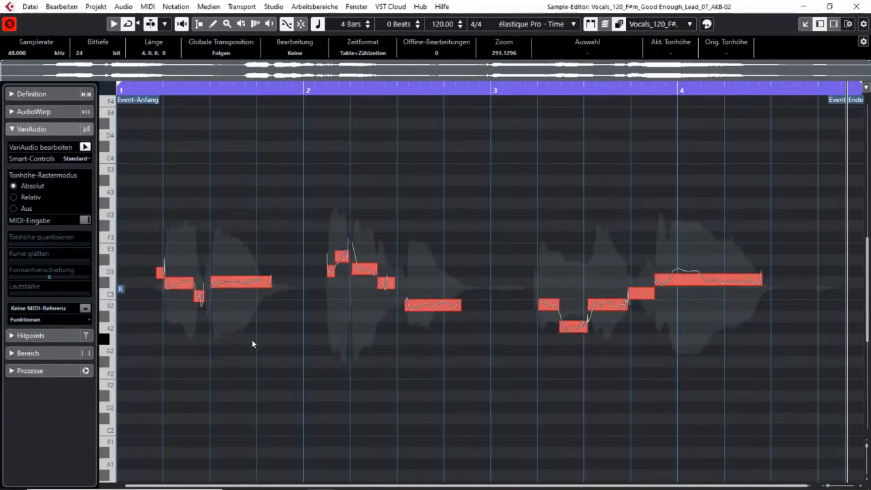
pyautogui.click(433, 305)
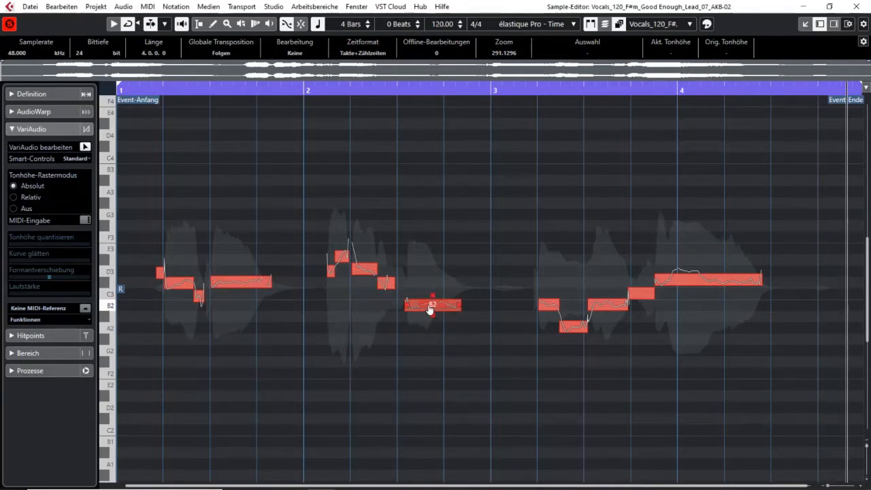
# Step: Select the low note segment after bar 2 to show its Straighten Curve, Formant Shift and Volume sliders
pyautogui.click(432, 305)
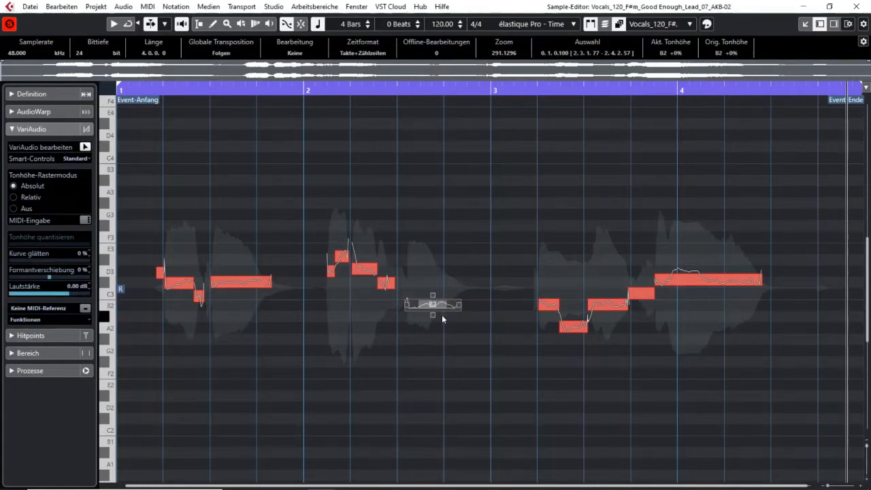
pyautogui.moveTo(441, 328)
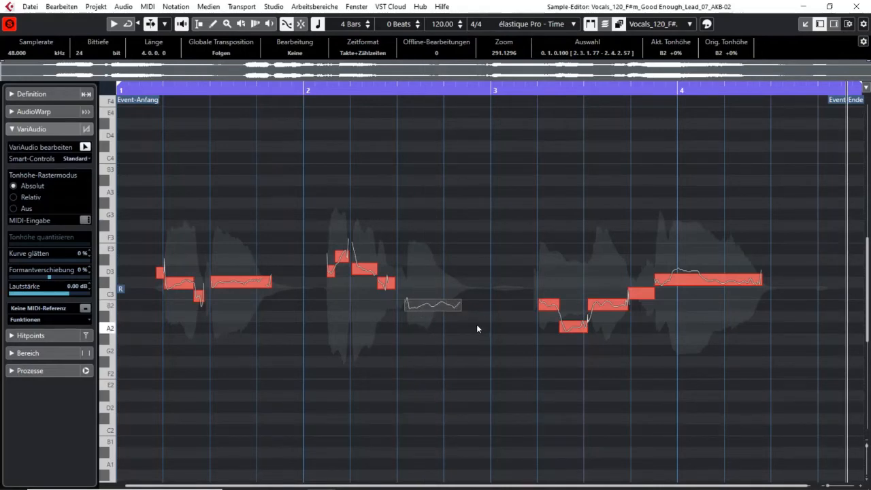
pyautogui.moveTo(441, 339)
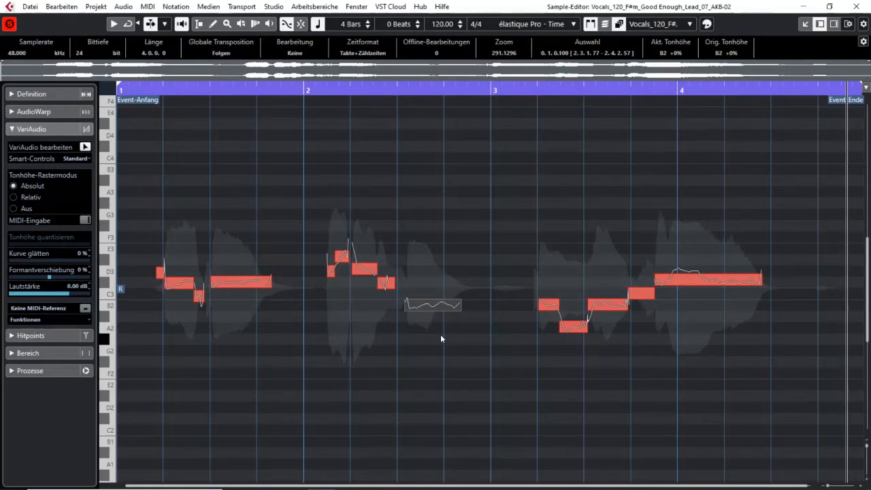
pyautogui.moveTo(496, 330)
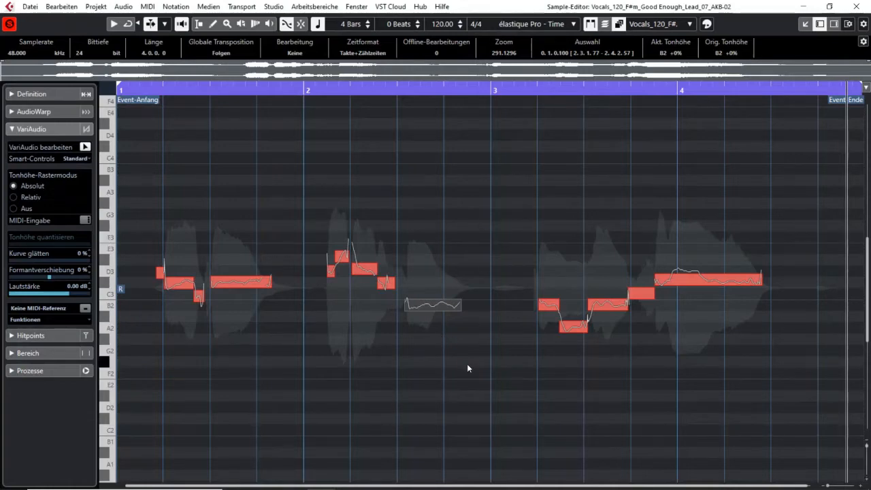
pyautogui.moveTo(426, 373)
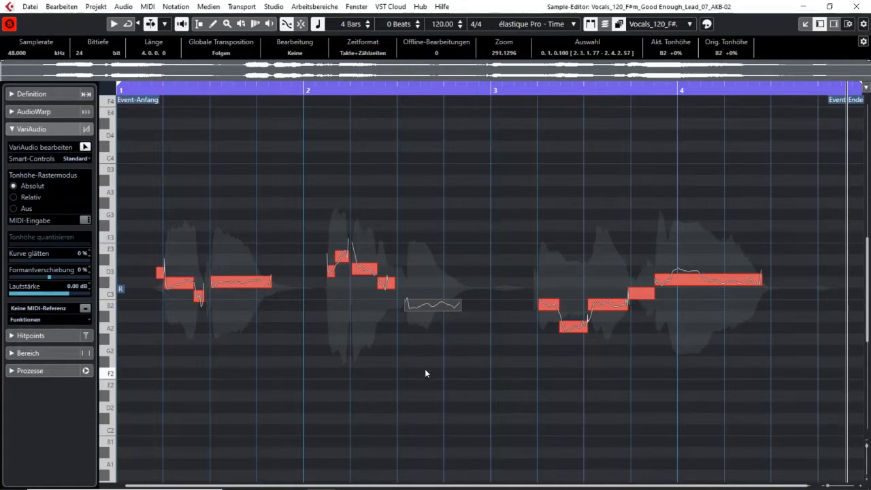
pyautogui.moveTo(270, 359)
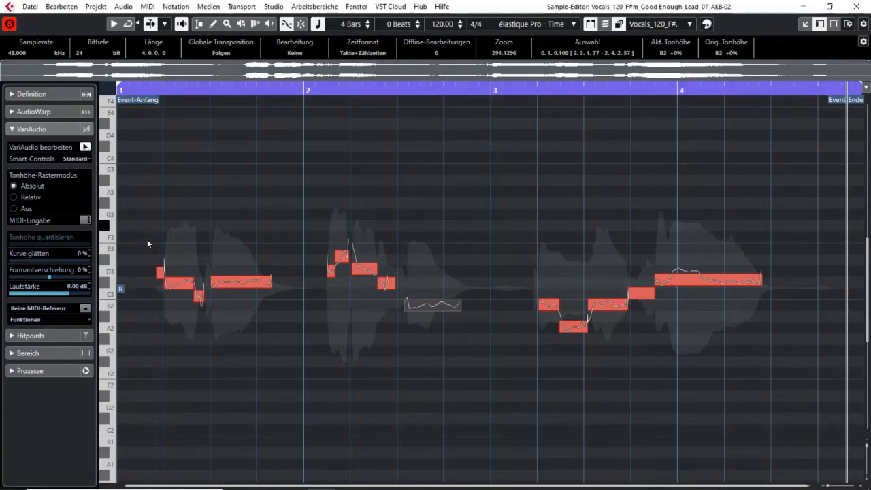
pyautogui.moveTo(234, 207)
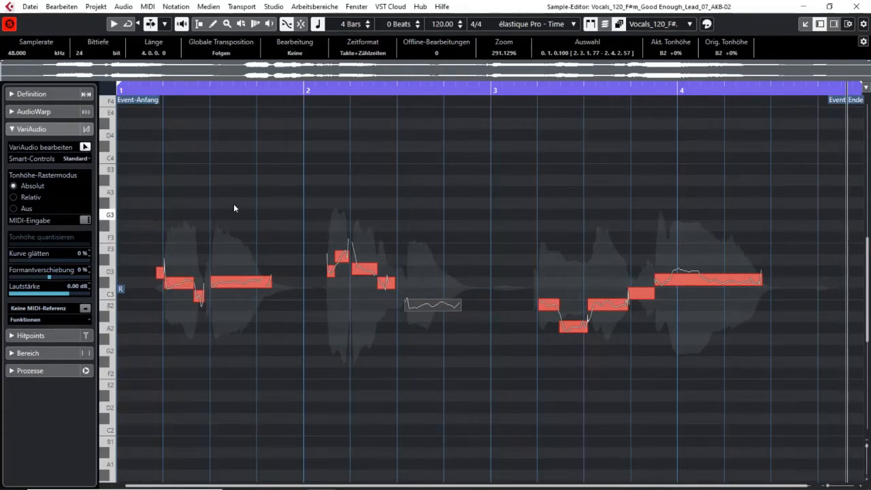
pyautogui.moveTo(800, 221)
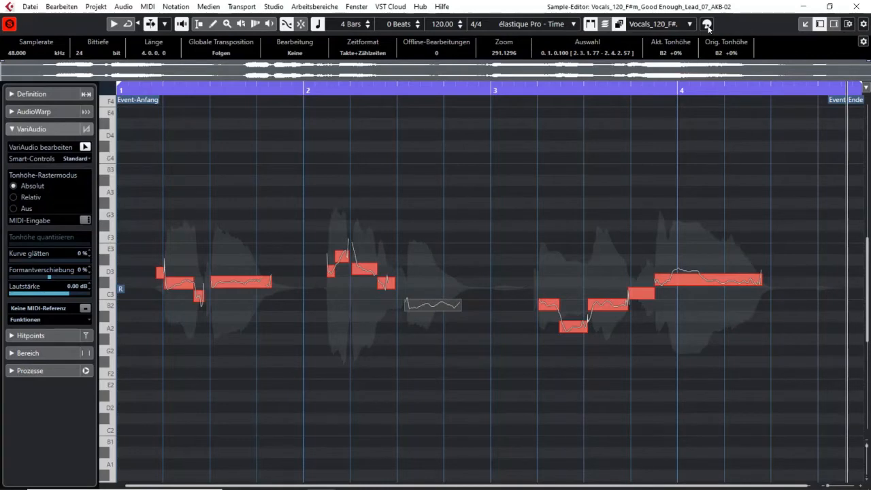
# Step: Set the VariAudio segment Colour Scheme to Event and clear the segment selection
pyautogui.click(707, 24)
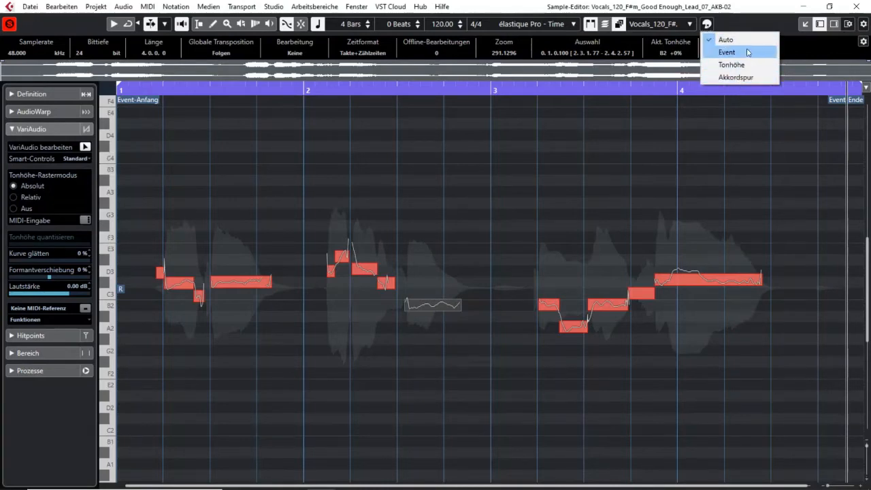
pyautogui.moveTo(727, 39)
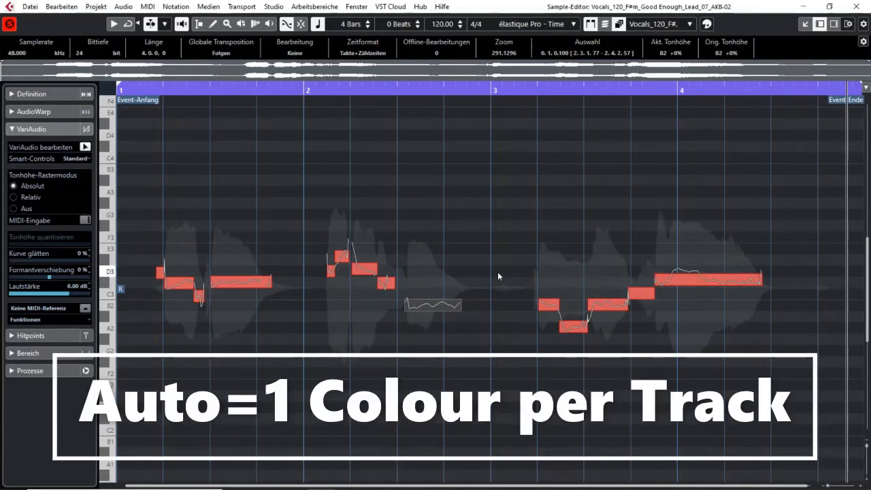
pyautogui.click(433, 305)
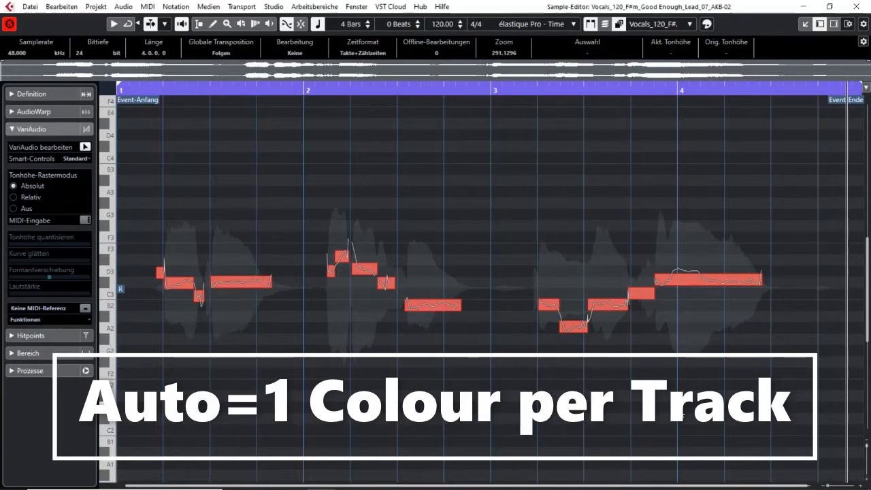
pyautogui.moveTo(557, 220)
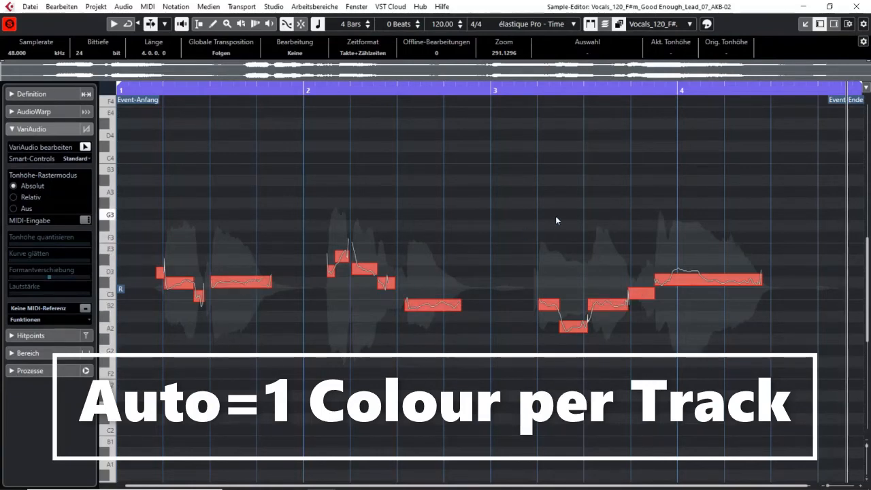
pyautogui.click(707, 24)
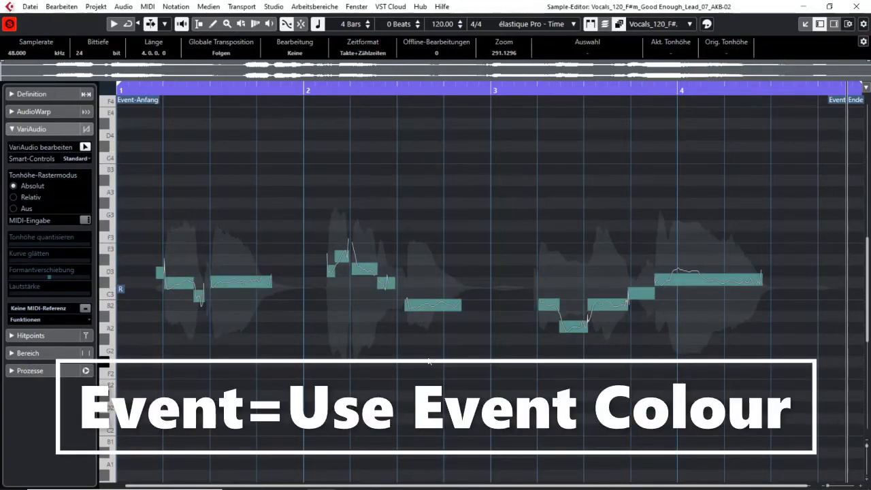
pyautogui.moveTo(489, 288)
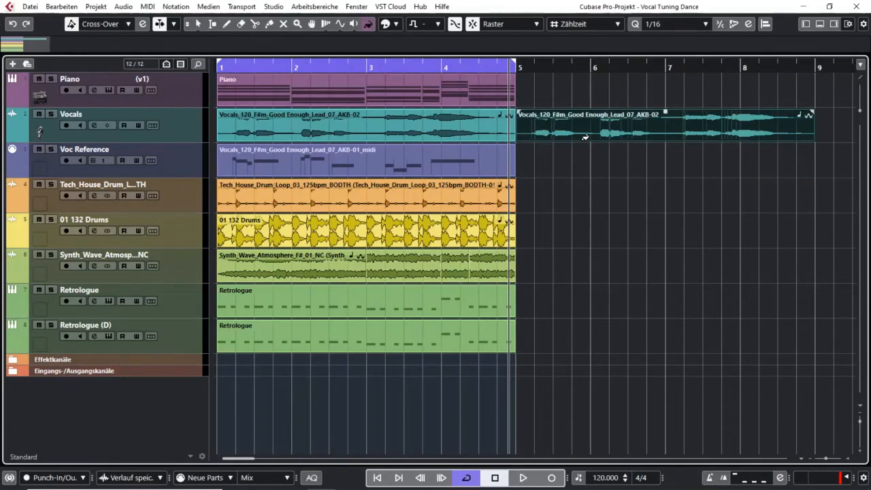
# Step: Colour the later Vocals event pink and reopen it in the Sample Editor
pyautogui.click(664, 129)
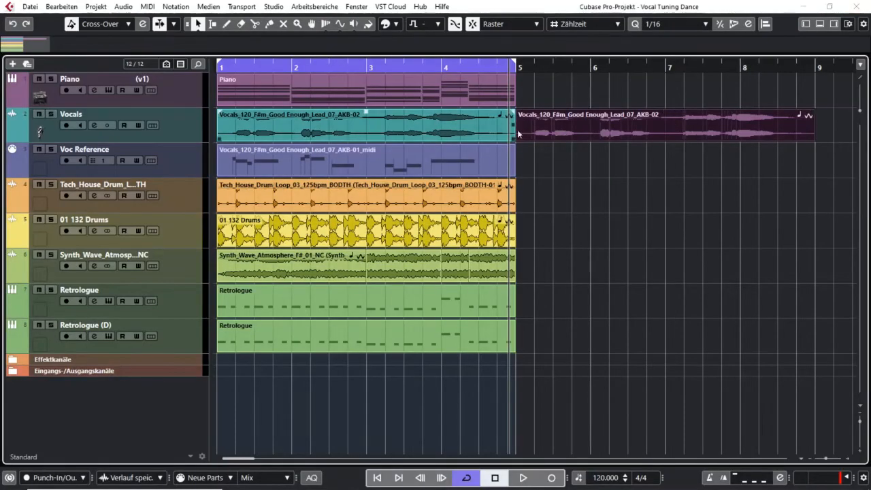
pyautogui.click(653, 125)
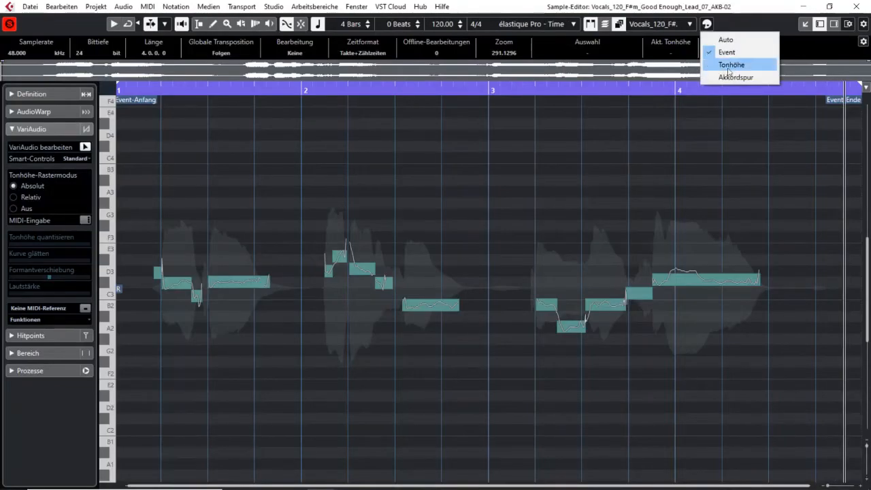
# Step: Colour segments by pitch per halfstep, select the long sustained note, and list the colour schemes again
pyautogui.click(732, 64)
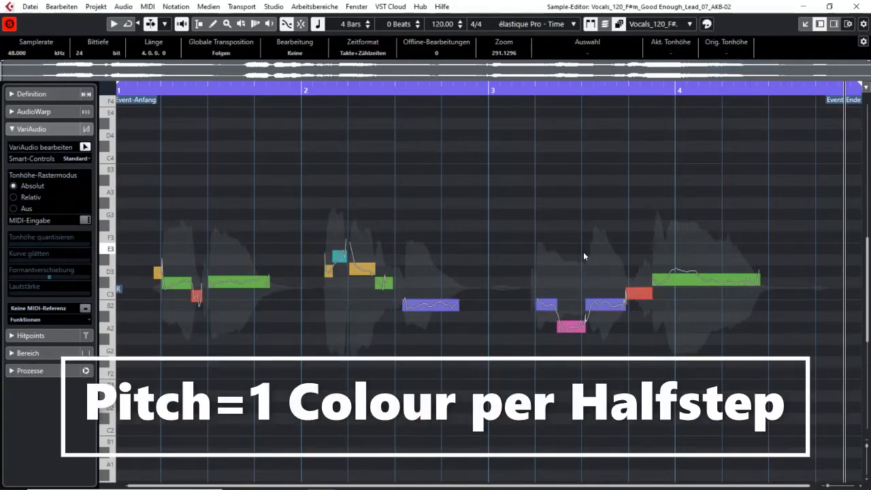
pyautogui.moveTo(534, 256)
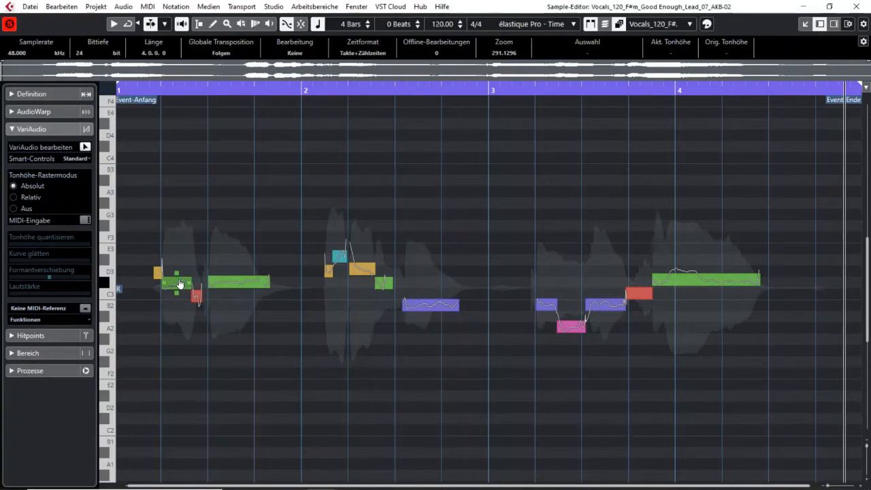
pyautogui.click(383, 281)
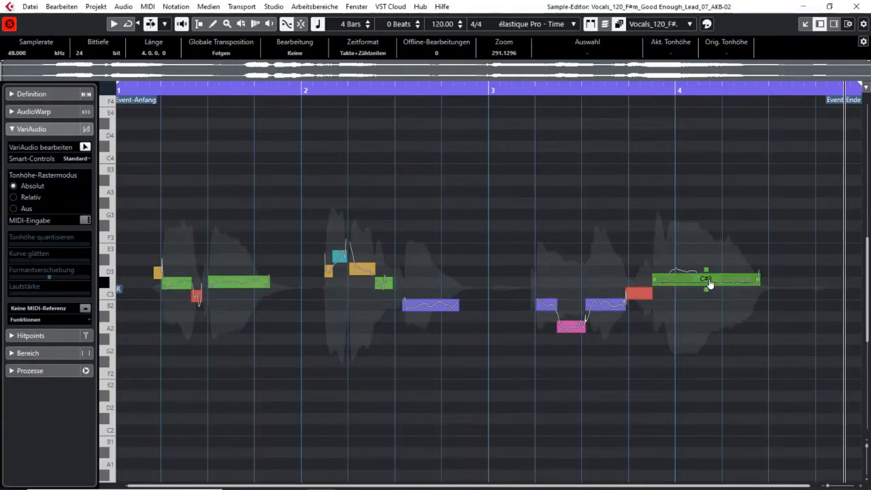
pyautogui.click(706, 24)
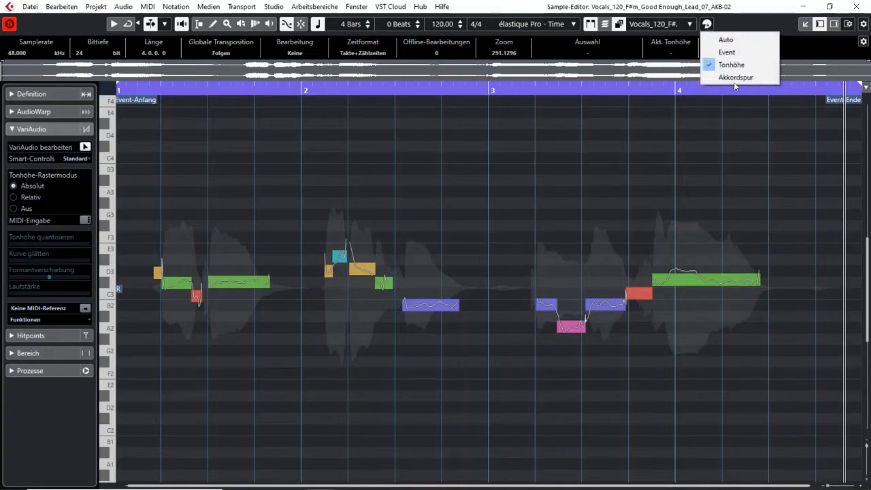
pyautogui.click(734, 77)
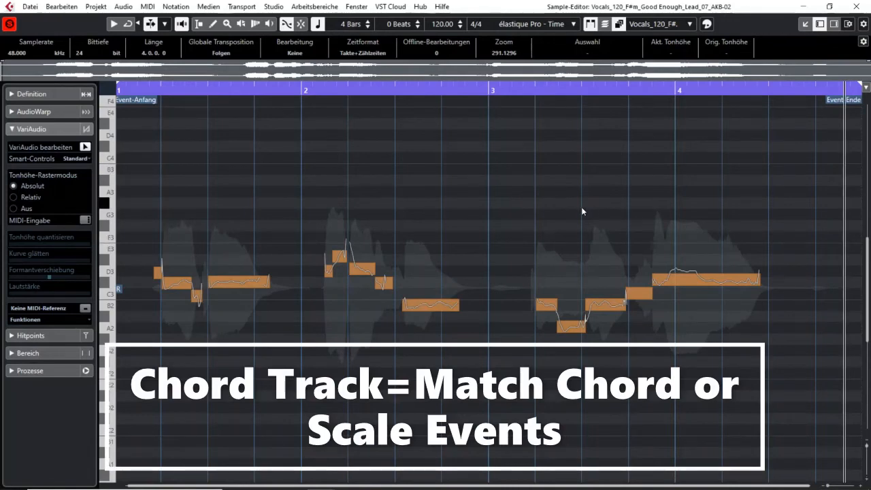
pyautogui.moveTo(697, 246)
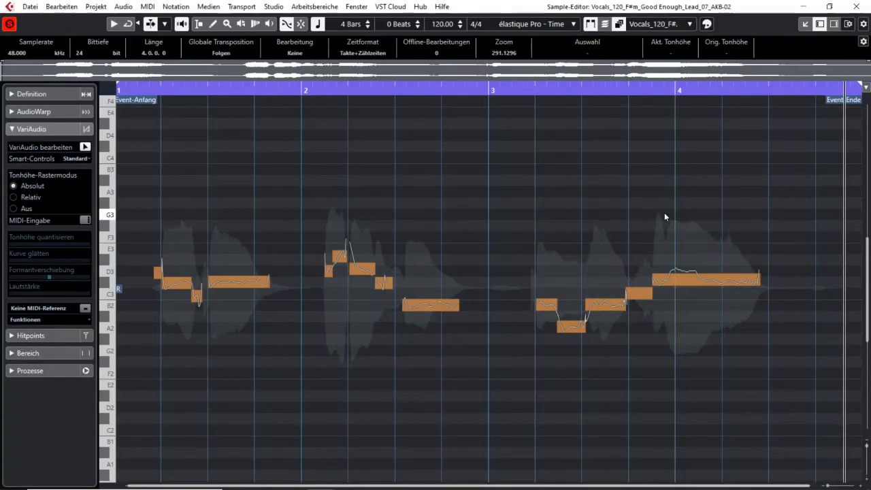
pyautogui.moveTo(655, 368)
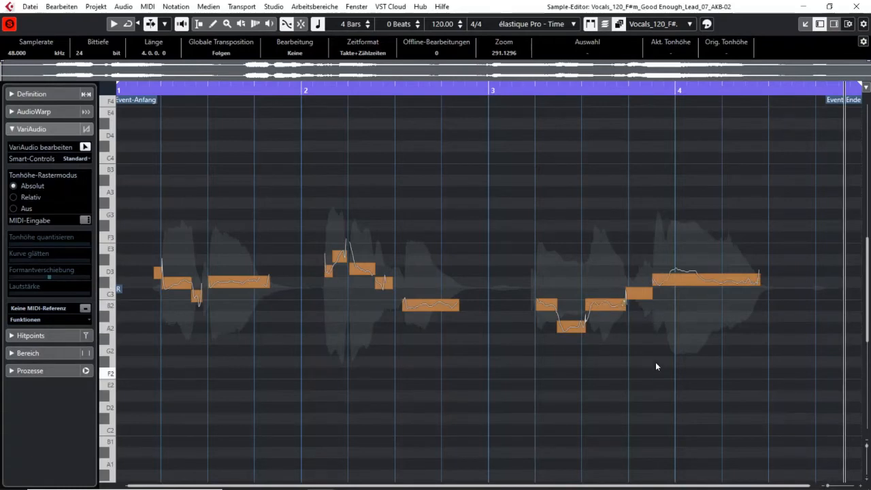
pyautogui.moveTo(619, 373)
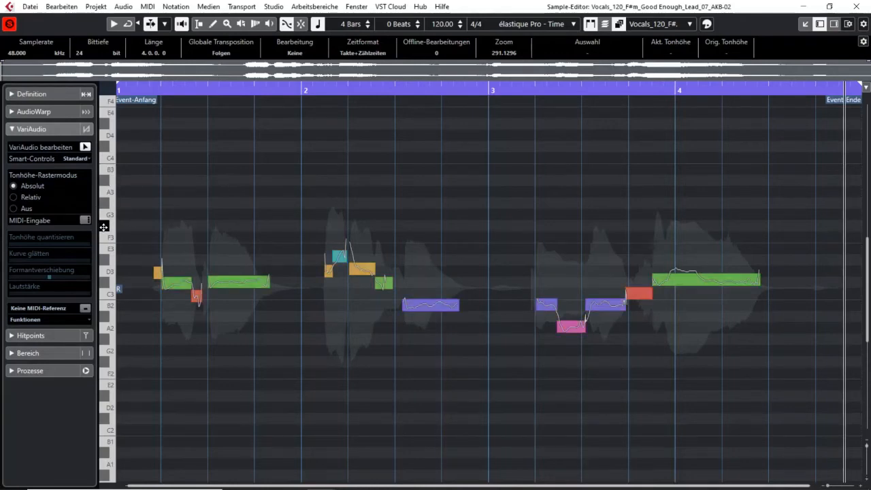
# Step: Zoom into the long sustained C#3 segment around bar 1.3–1.4 and deselect it
pyautogui.scroll(-3)
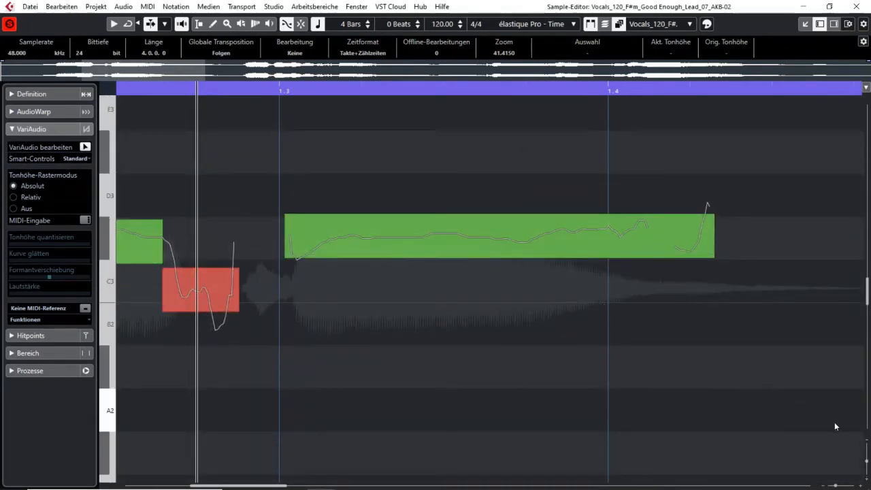
pyautogui.scroll(-3)
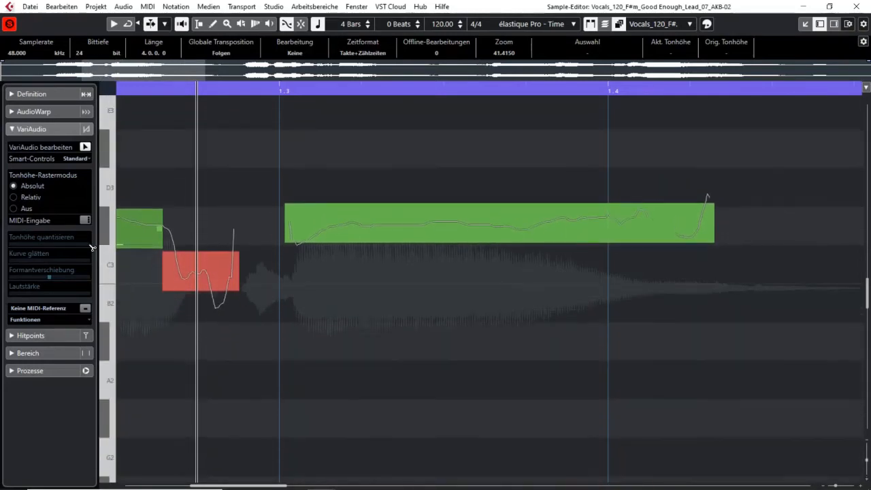
pyautogui.scroll(-3)
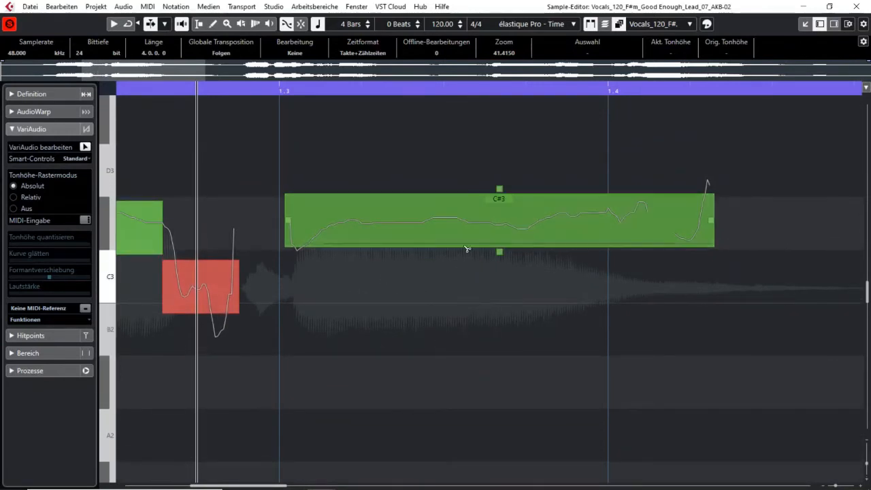
pyautogui.click(465, 305)
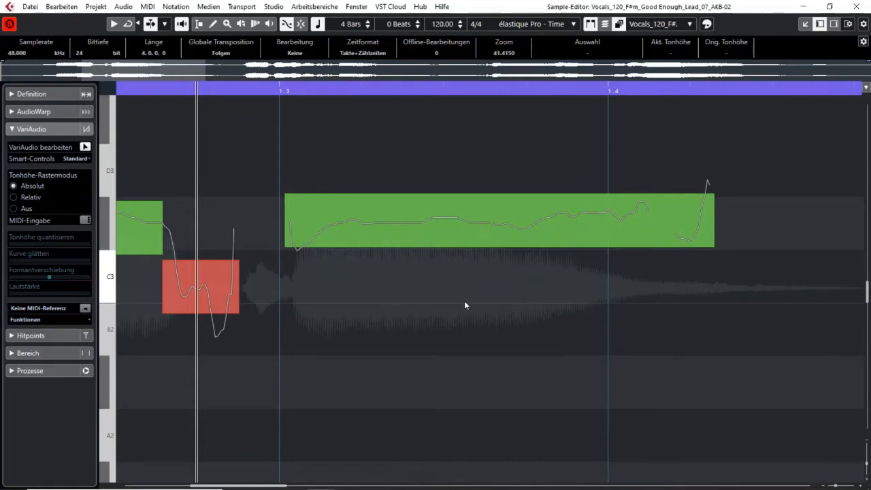
pyautogui.moveTo(514, 297)
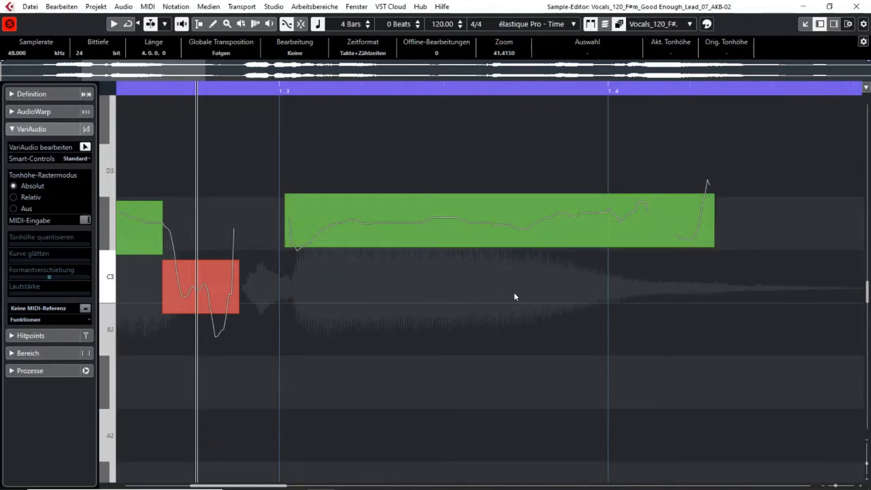
pyautogui.click(306, 225)
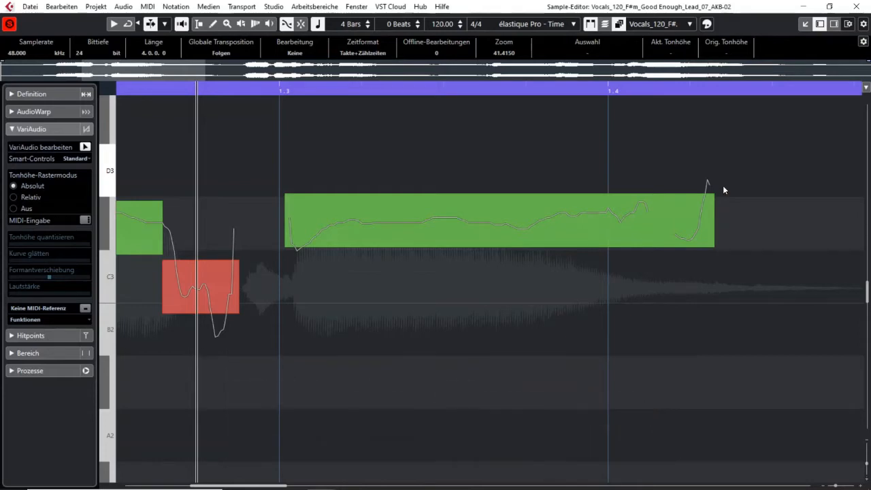
pyautogui.click(541, 220)
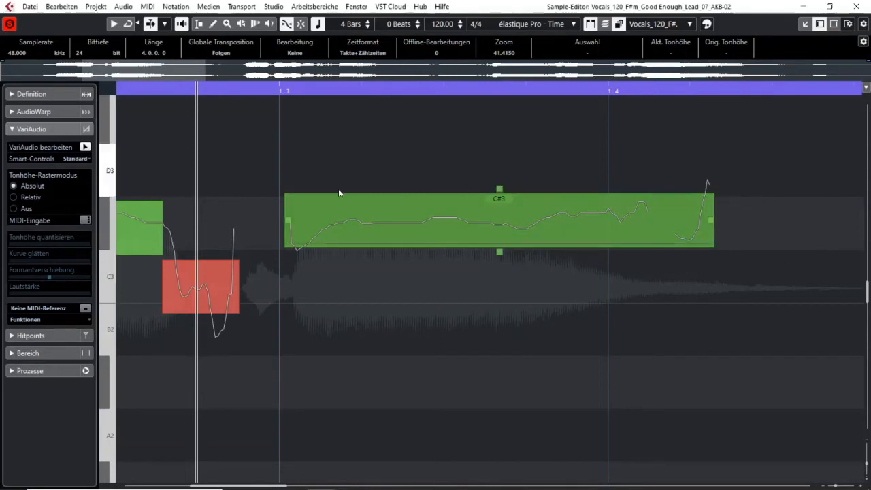
pyautogui.moveTo(322, 189)
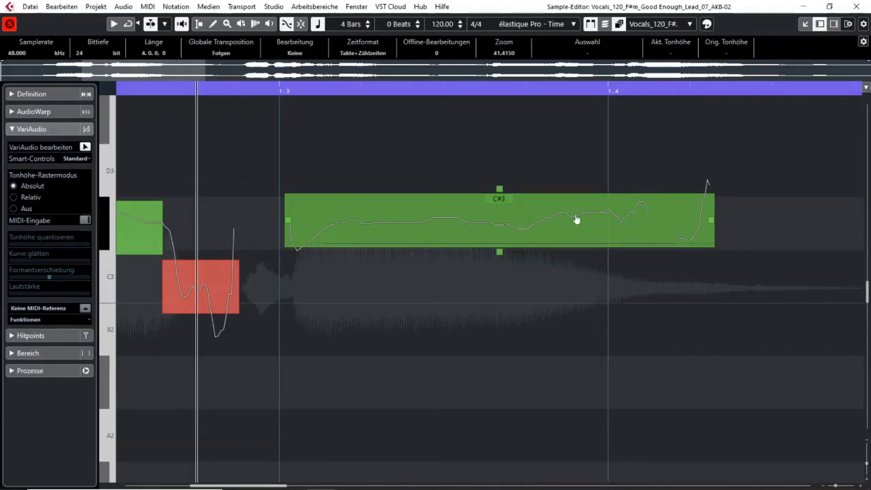
pyautogui.moveTo(691, 237)
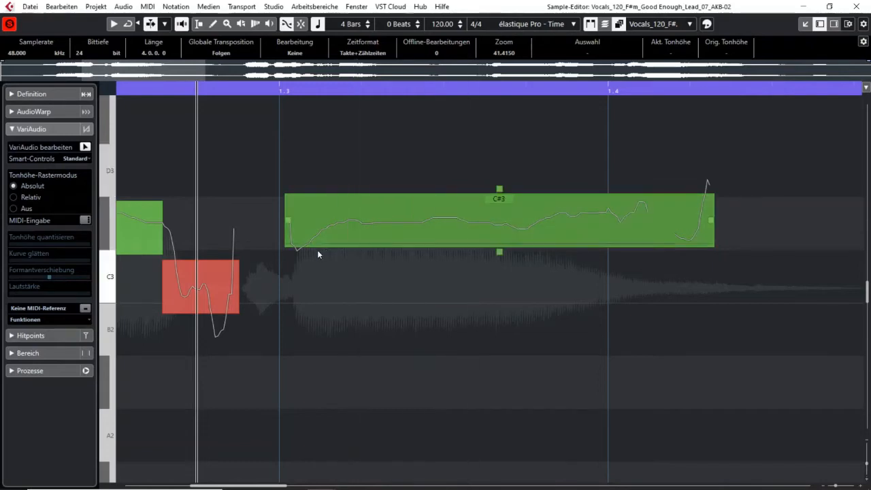
pyautogui.moveTo(411, 241)
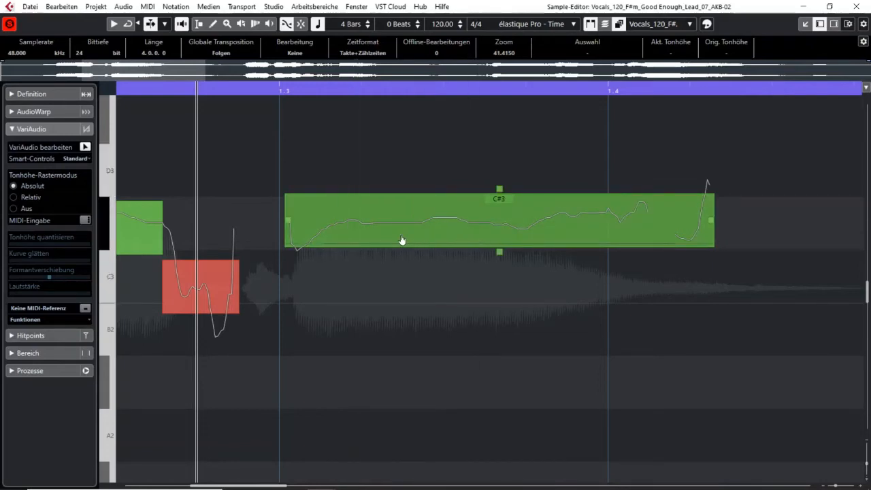
pyautogui.moveTo(476, 237)
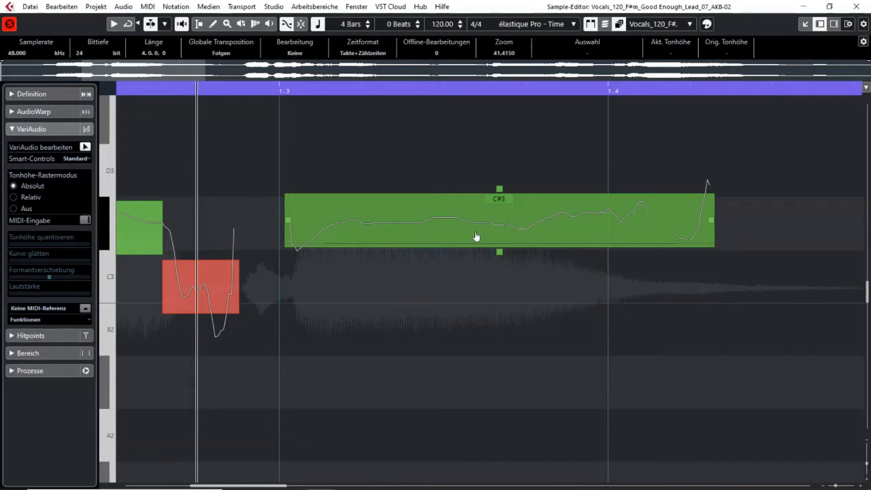
pyautogui.moveTo(465, 237)
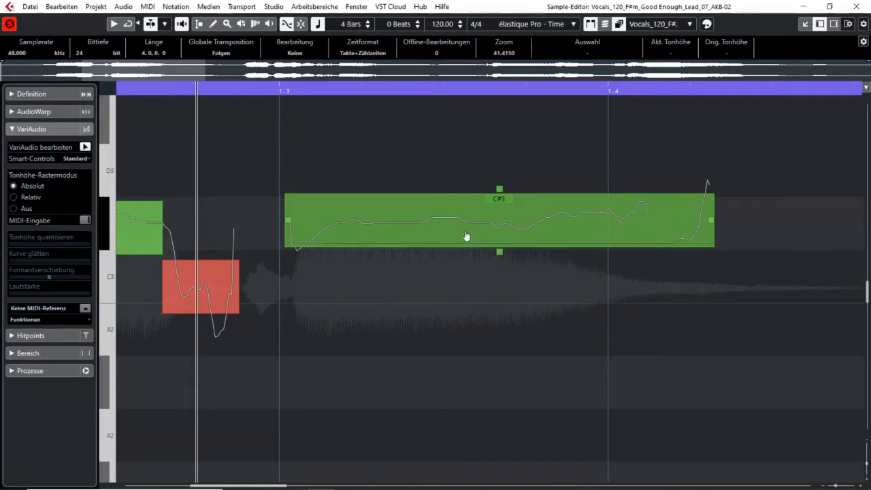
pyautogui.moveTo(528, 236)
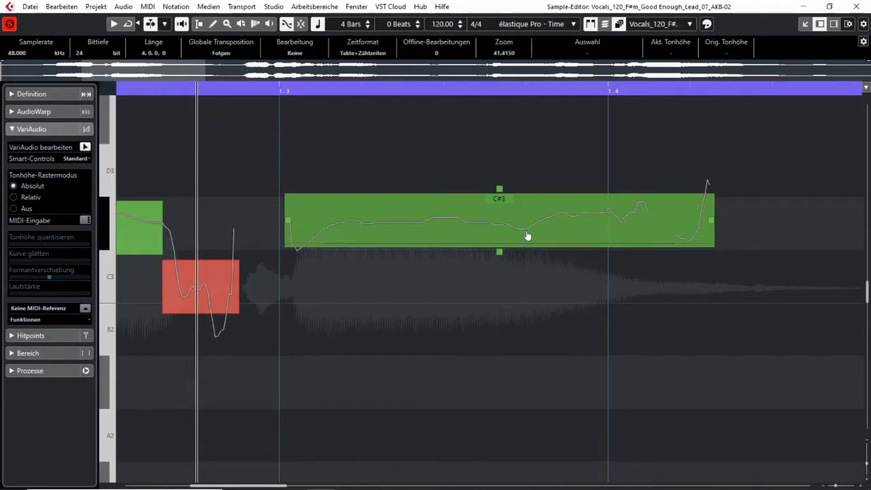
pyautogui.moveTo(407, 226)
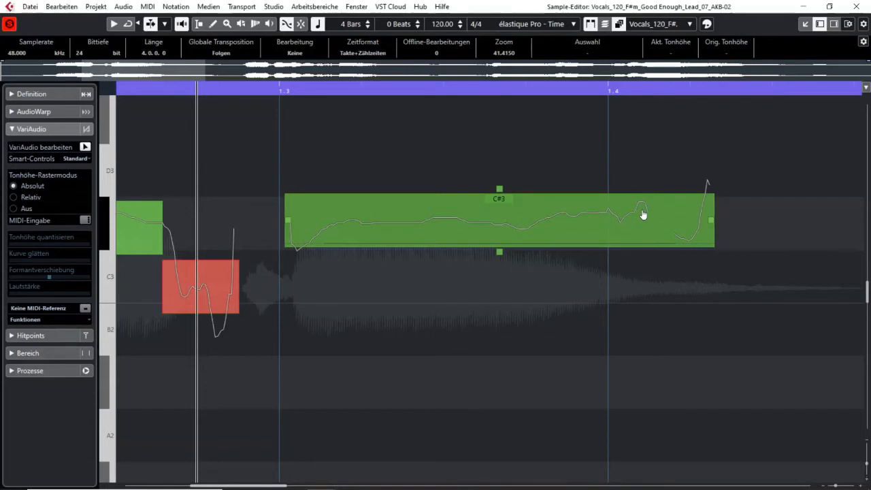
pyautogui.moveTo(383, 231)
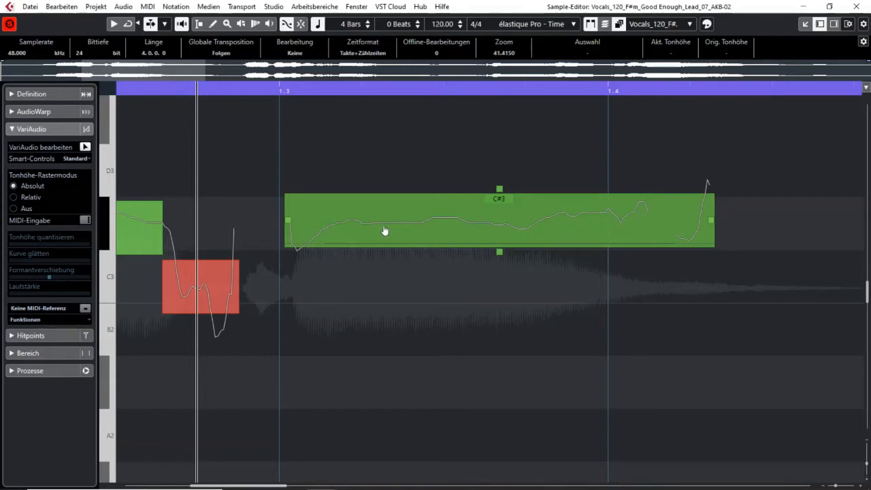
pyautogui.moveTo(618, 226)
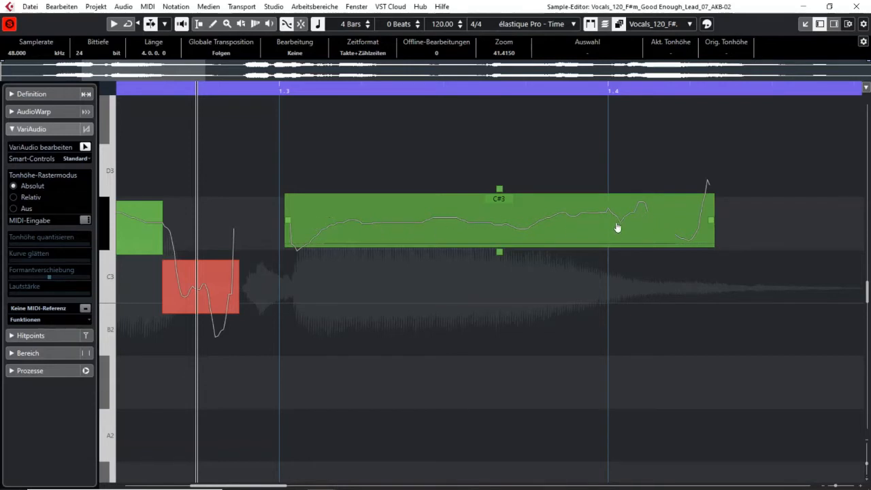
pyautogui.moveTo(452, 242)
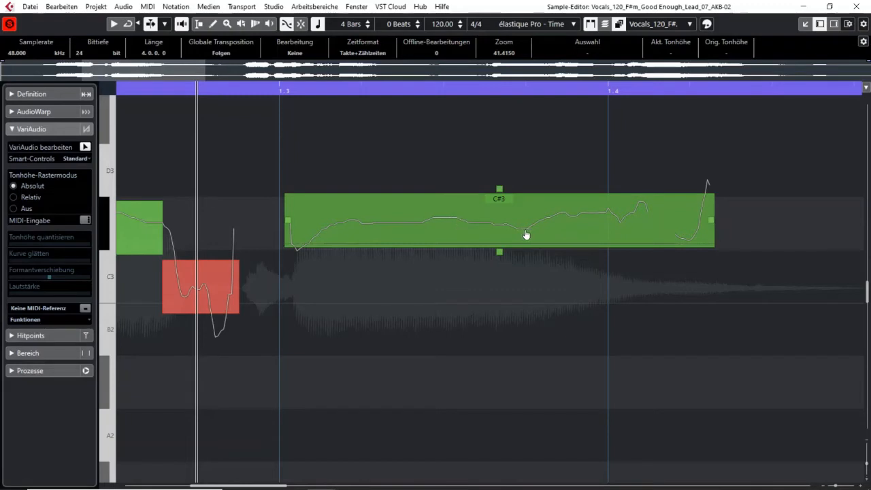
pyautogui.moveTo(291, 251)
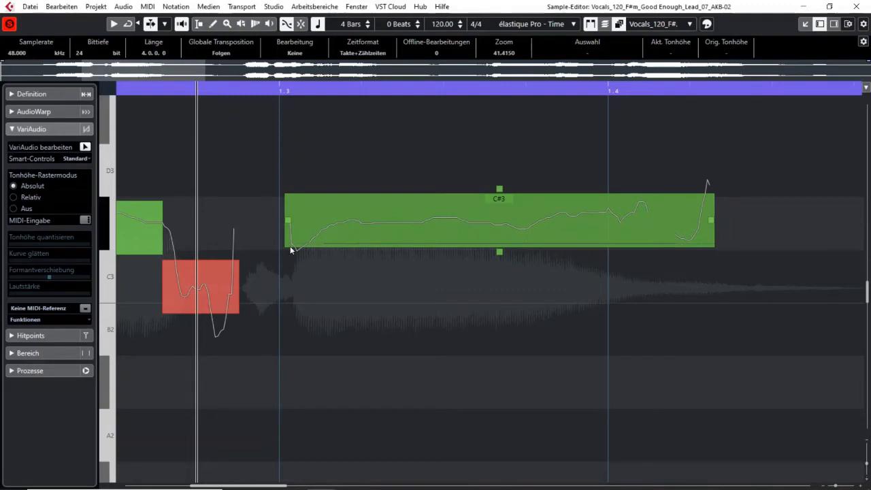
pyautogui.moveTo(293, 243)
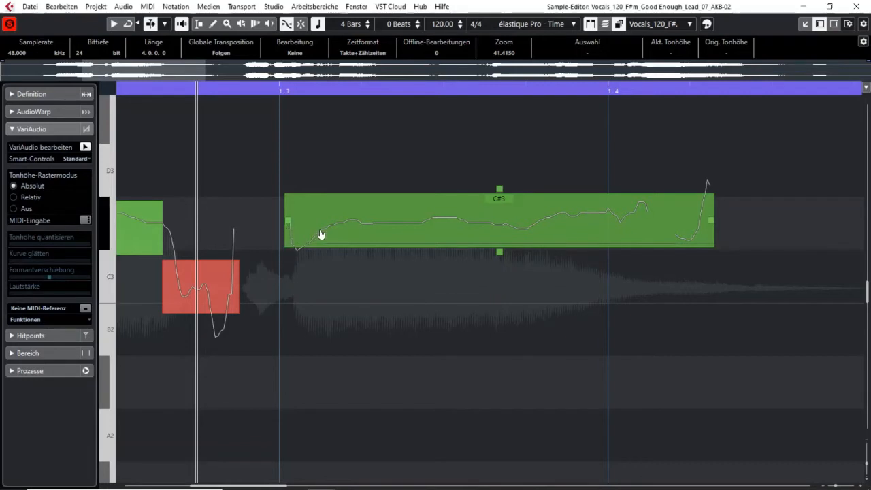
pyautogui.moveTo(642, 207)
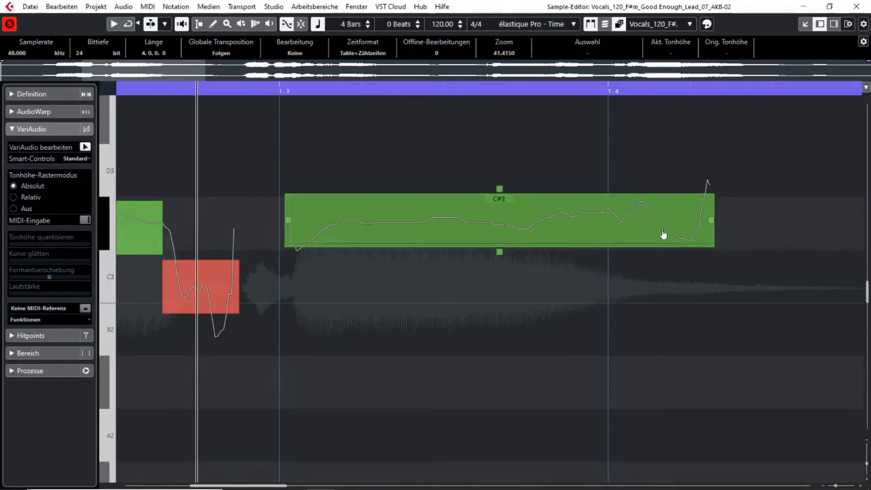
pyautogui.moveTo(659, 221)
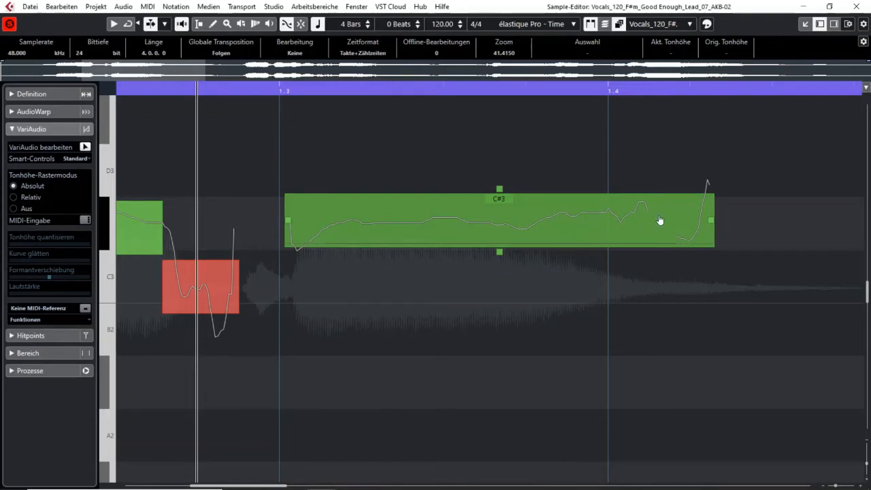
pyautogui.moveTo(662, 225)
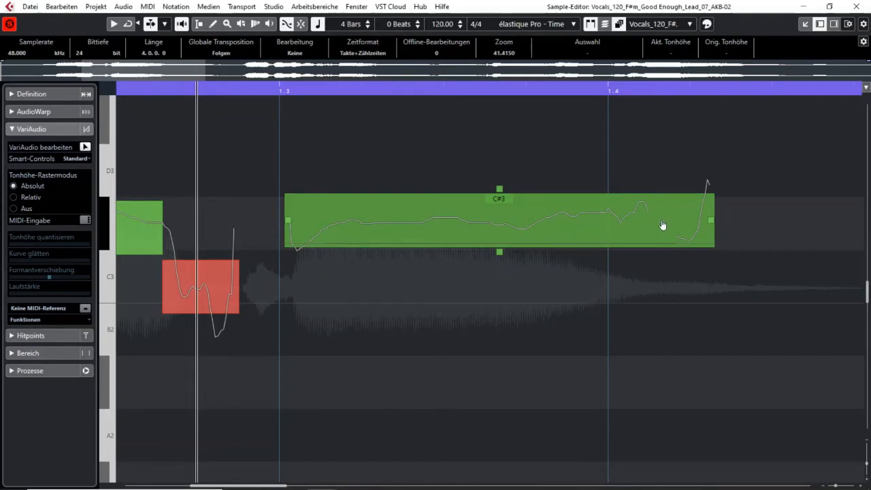
pyautogui.moveTo(670, 237)
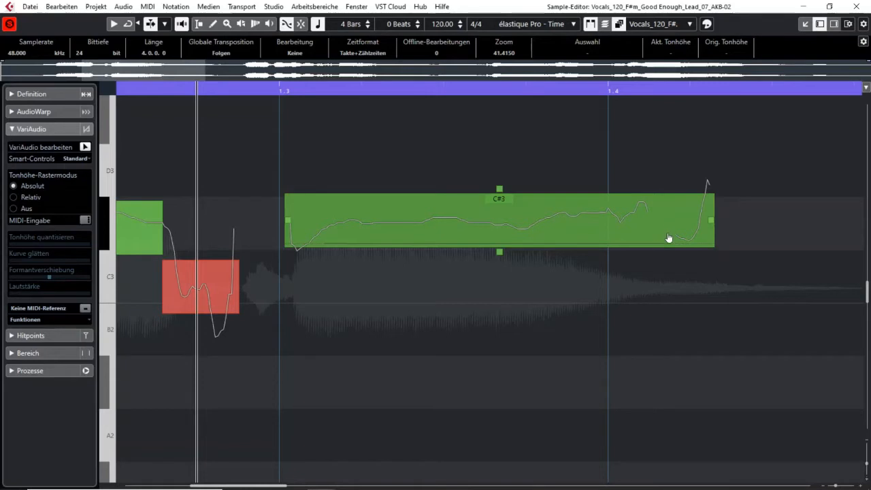
pyautogui.moveTo(691, 242)
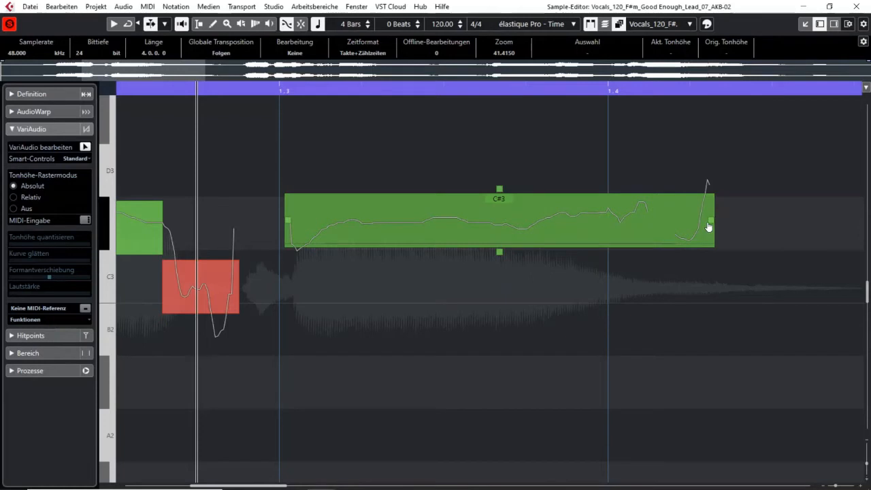
pyautogui.moveTo(473, 210)
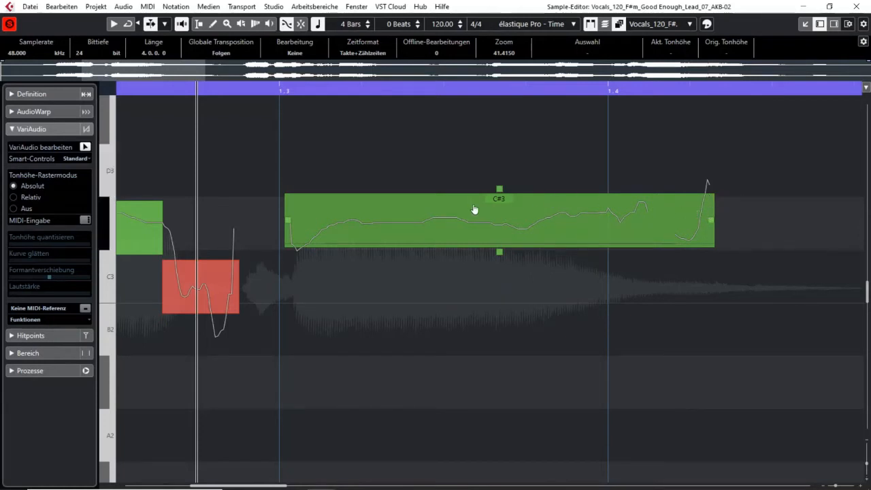
pyautogui.moveTo(577, 230)
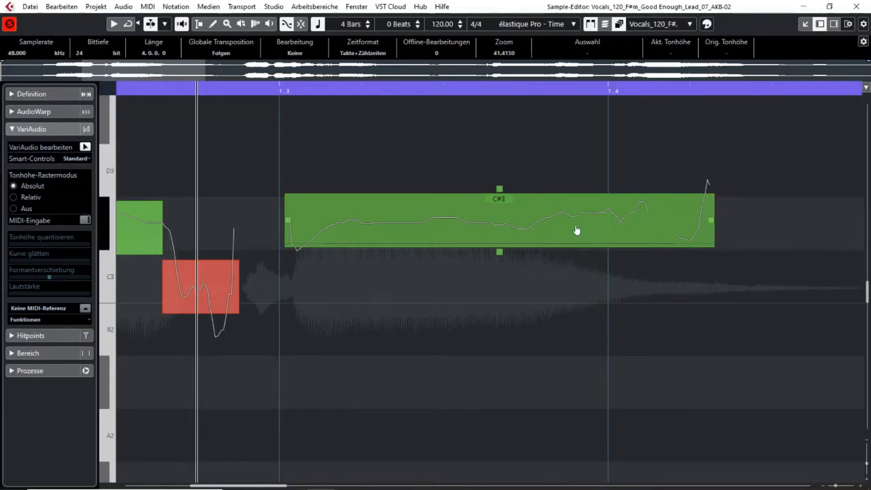
pyautogui.moveTo(660, 228)
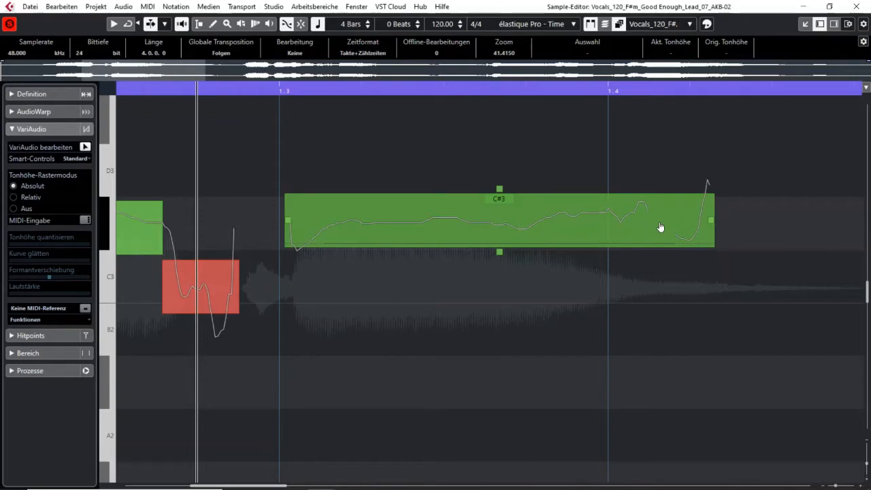
pyautogui.moveTo(674, 225)
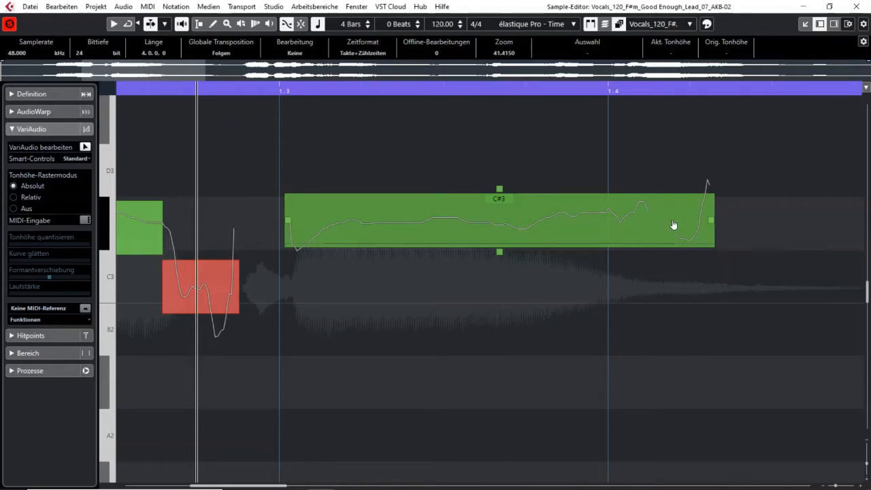
pyautogui.moveTo(659, 223)
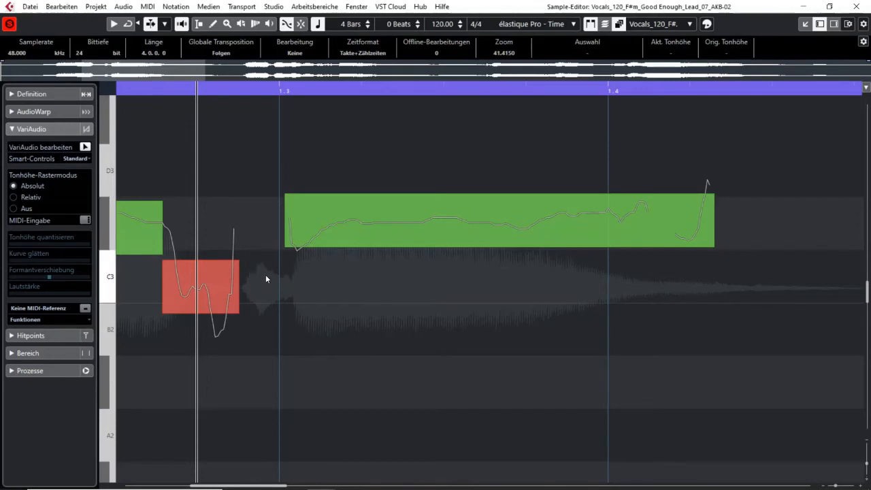
pyautogui.moveTo(258, 301)
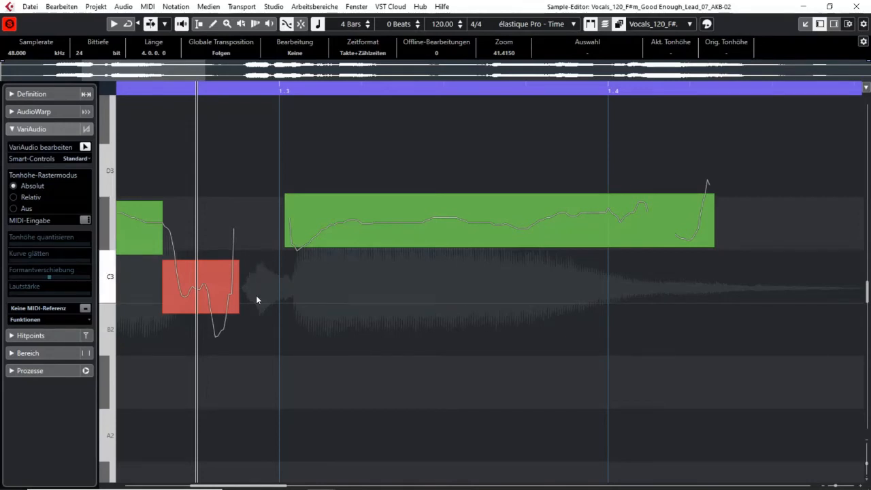
pyautogui.click(225, 293)
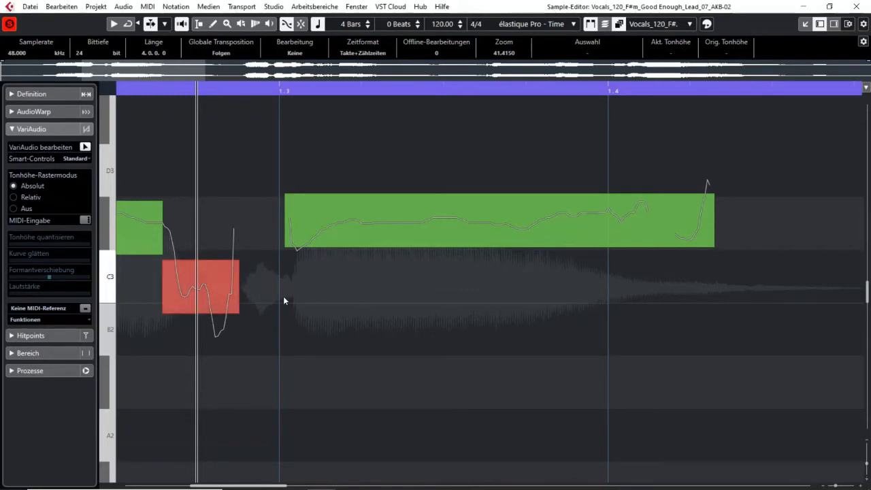
pyautogui.click(493, 222)
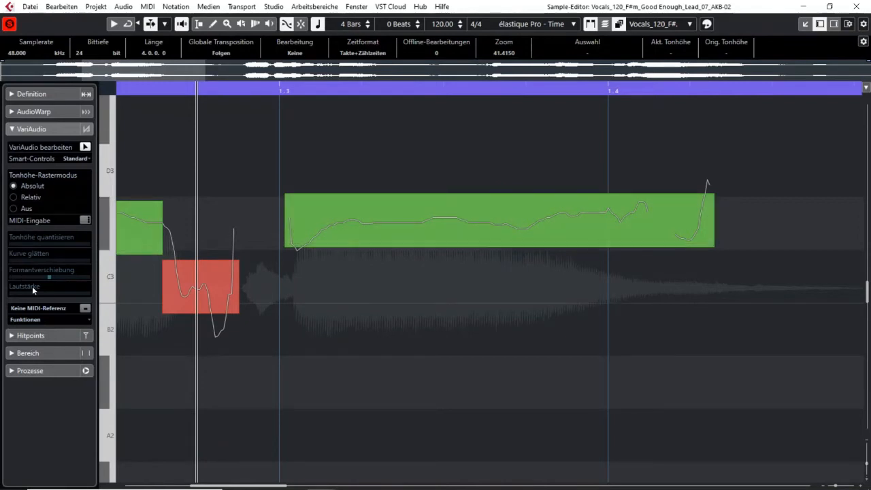
pyautogui.click(501, 221)
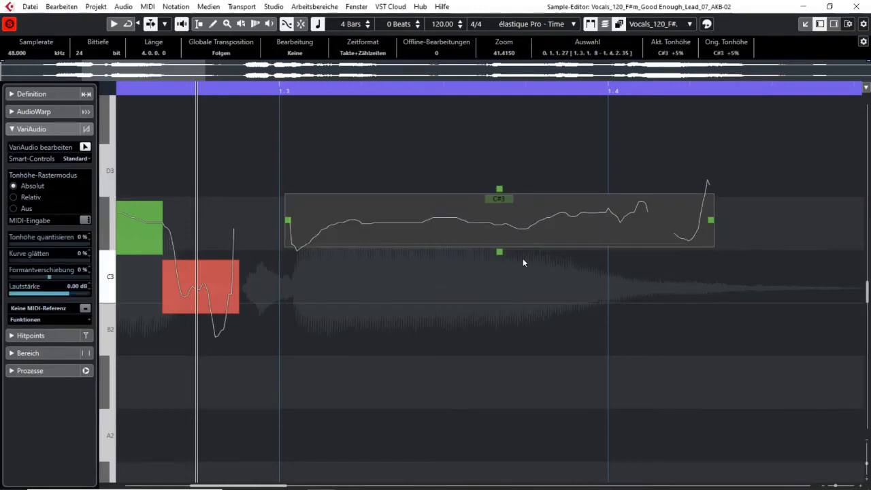
pyautogui.moveTo(207, 166); pyautogui.dragTo(387, 367)
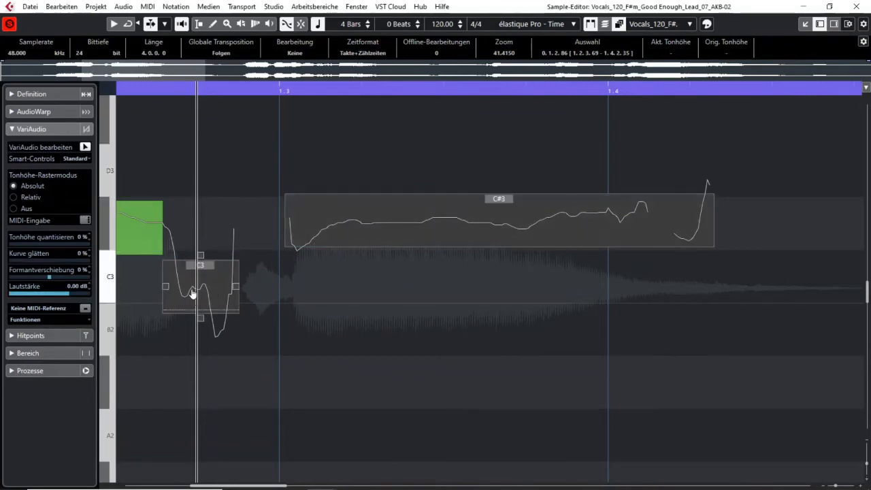
pyautogui.click(390, 232)
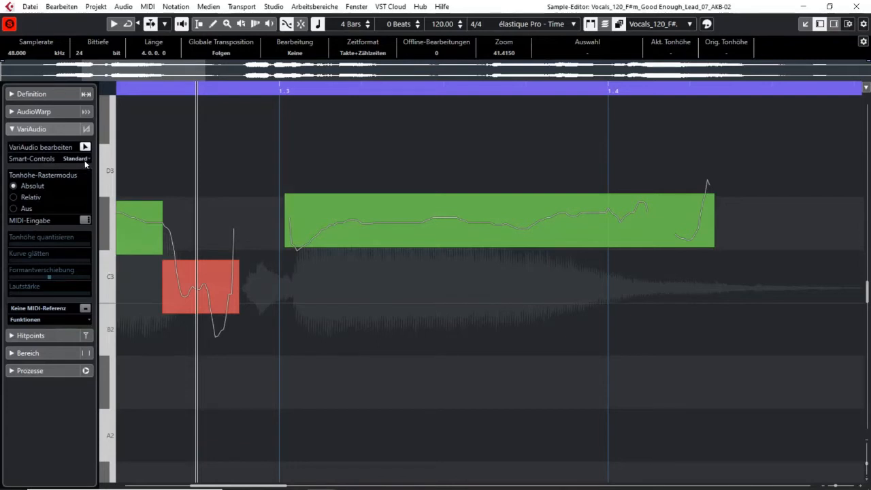
pyautogui.moveTo(49, 163)
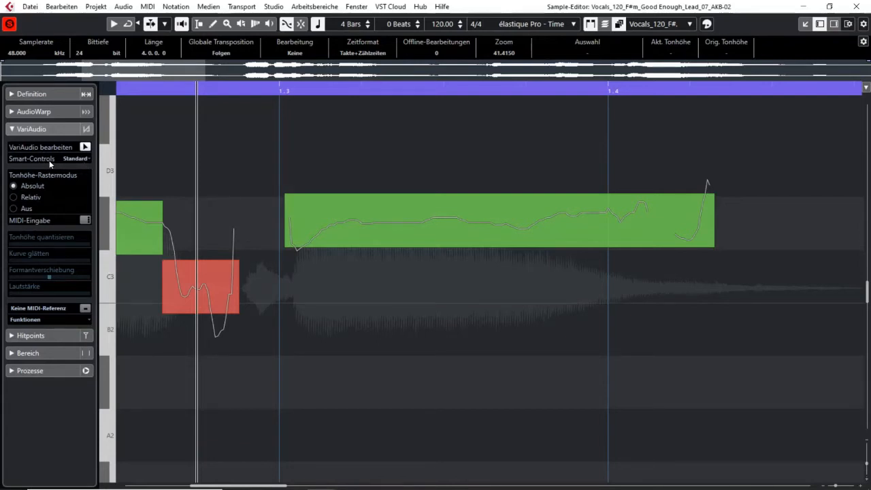
pyautogui.moveTo(38, 202)
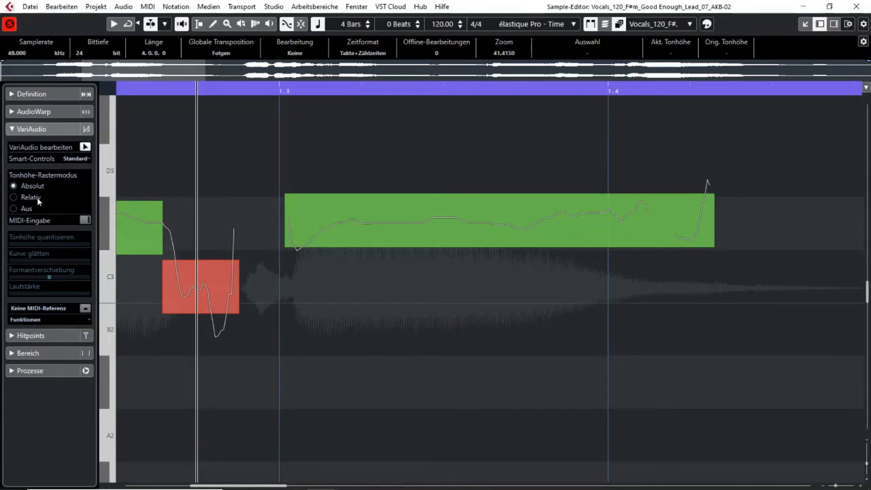
pyautogui.moveTo(16, 271)
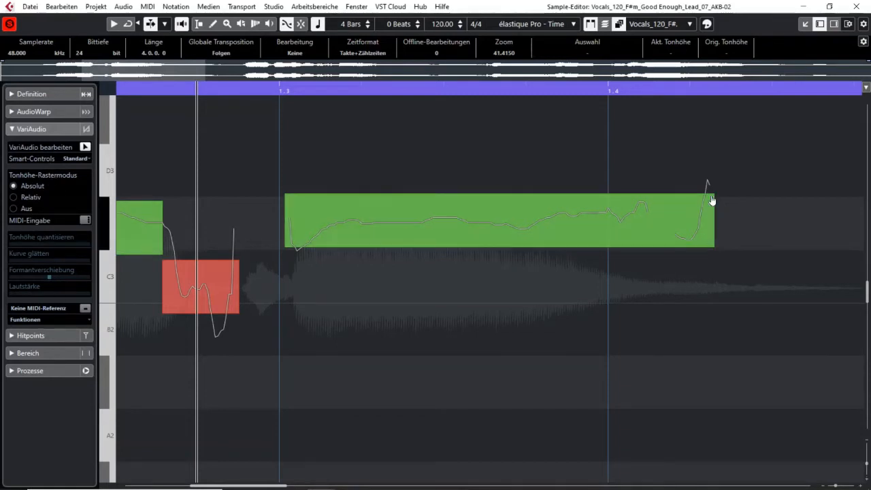
# Step: Switch Smart-Controls from Standard to 'Alle Smart-Controls anzeigen' and reselect the C#3 segment
pyautogui.click(390, 220)
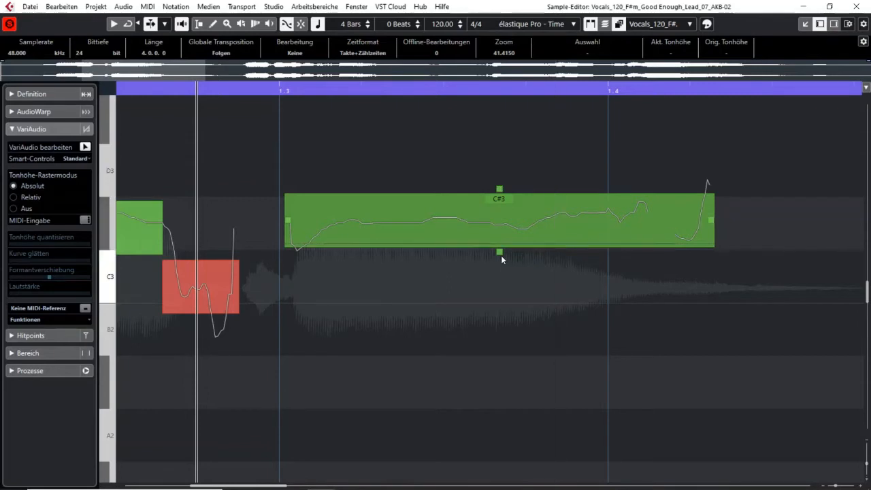
pyautogui.moveTo(285, 219)
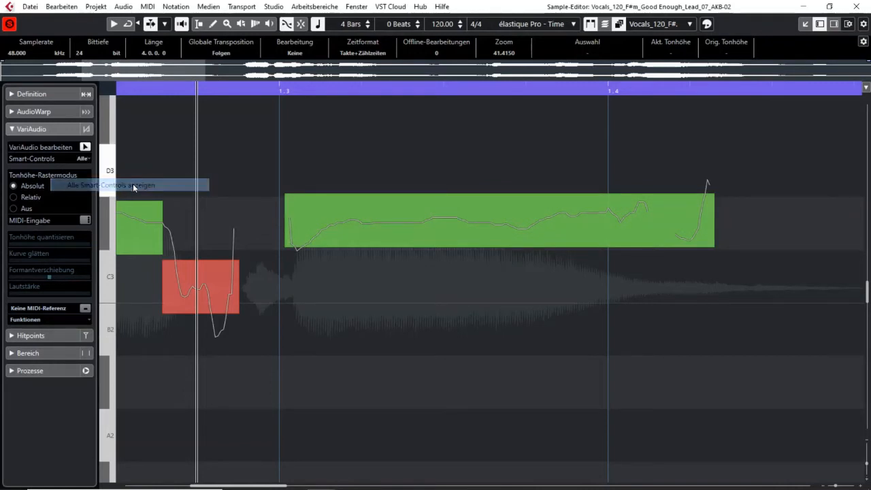
pyautogui.click(496, 219)
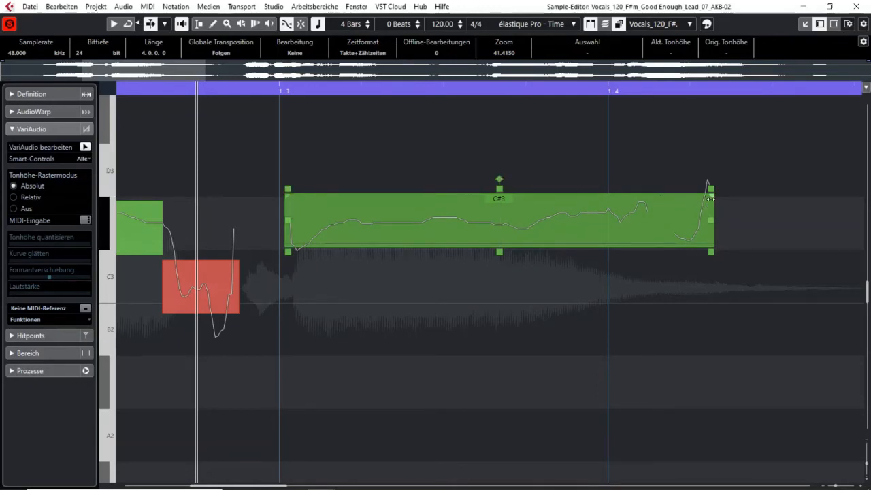
pyautogui.click(672, 289)
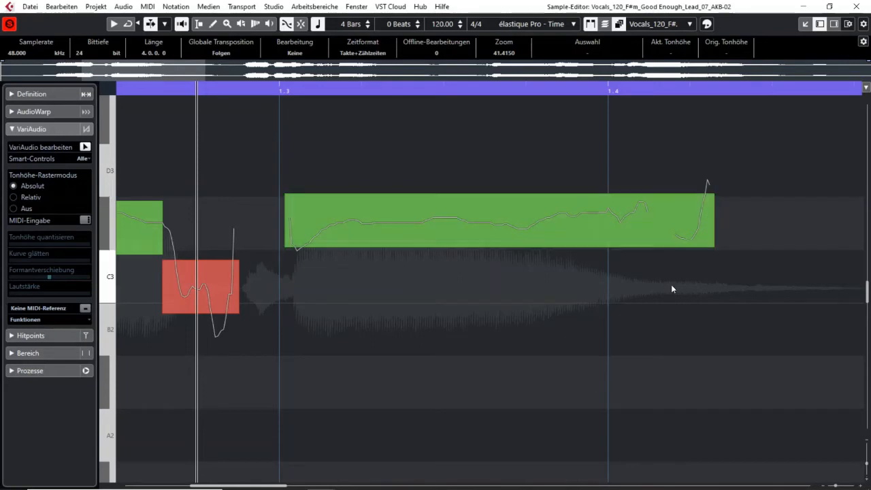
pyautogui.moveTo(670, 266)
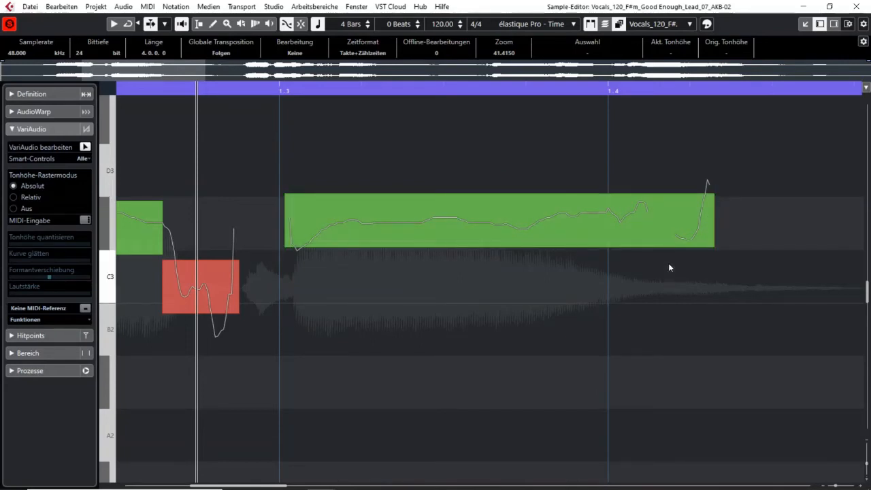
pyautogui.click(536, 229)
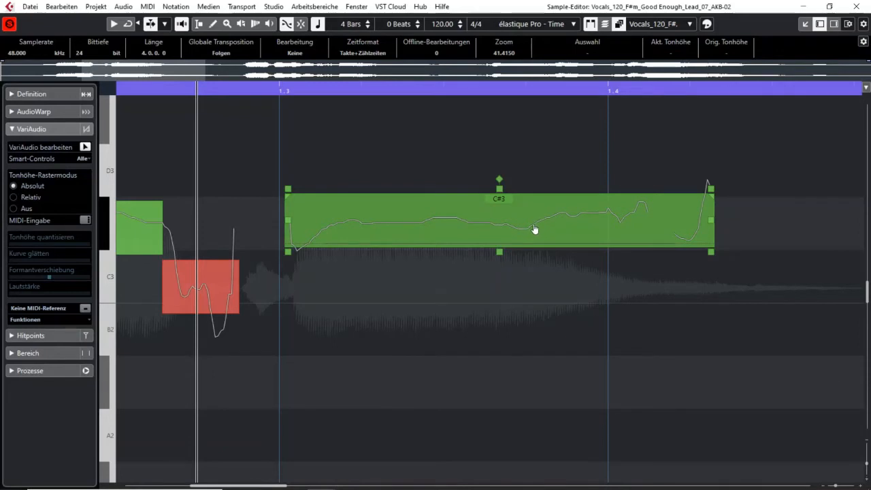
pyautogui.moveTo(544, 227)
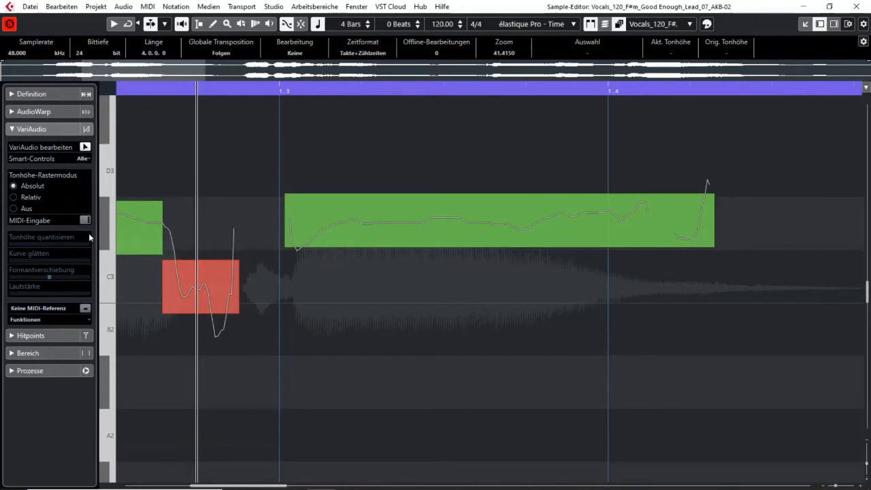
pyautogui.moveTo(25, 179)
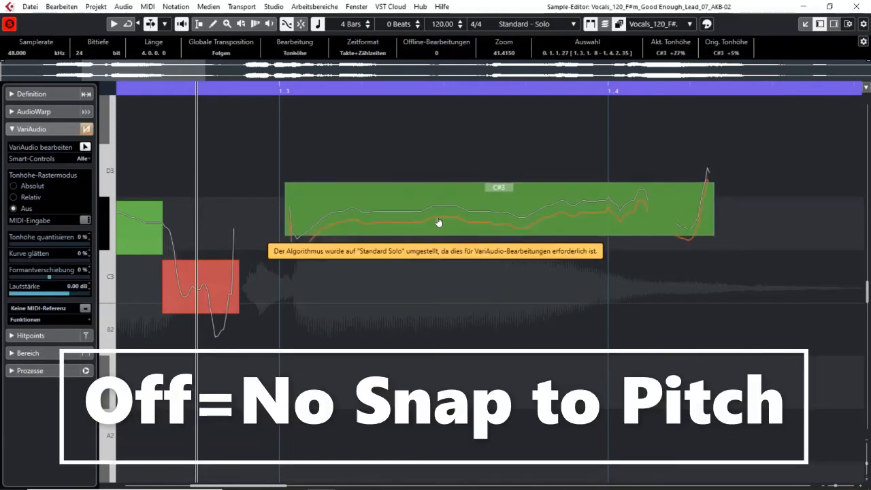
# Step: Drag the C#3 segment's pitch freely to an off-grid D3, then set Pitch Snap back to semitones
pyautogui.moveTo(438, 221); pyautogui.dragTo(455, 324)
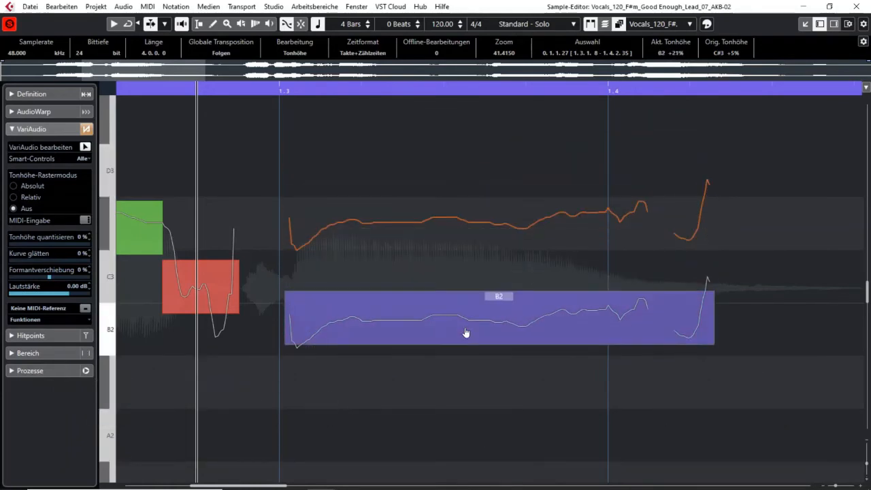
pyautogui.moveTo(465, 332); pyautogui.dragTo(466, 216)
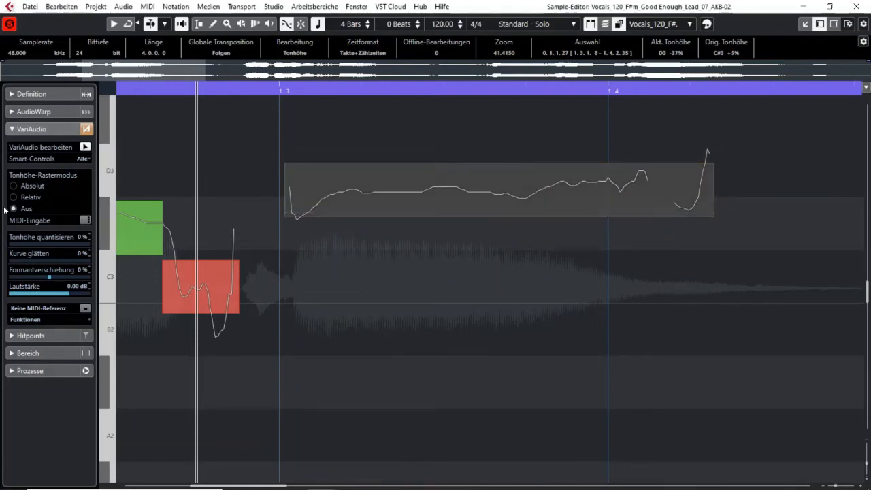
pyautogui.click(13, 186)
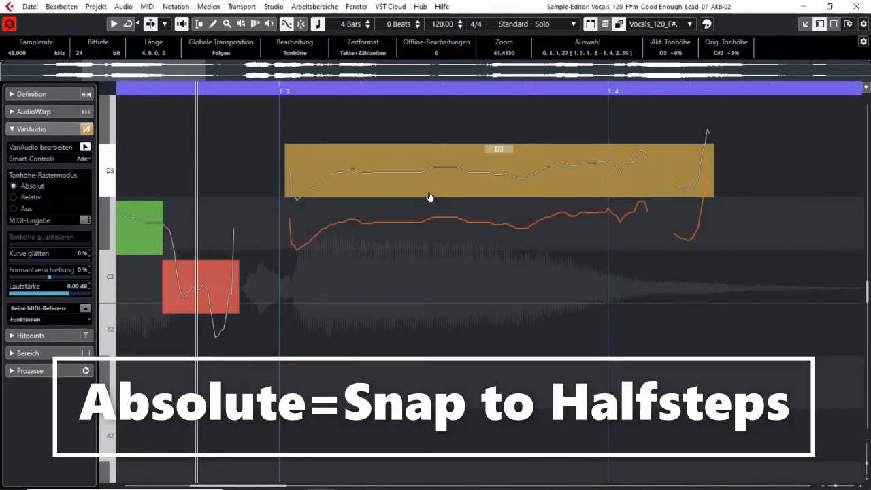
# Step: Shift the long sustained vocal note around D3 with Pitch Snap Mode set to Off
pyautogui.moveTo(428, 171); pyautogui.dragTo(429, 274)
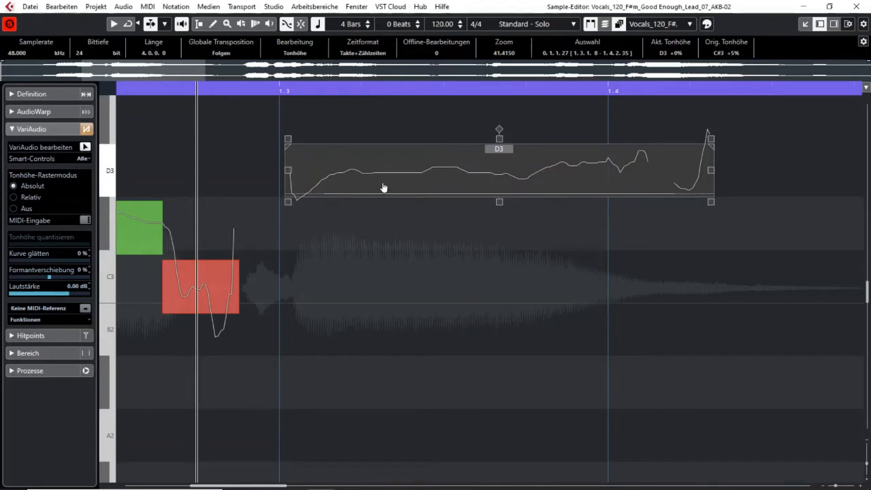
pyautogui.click(275, 193)
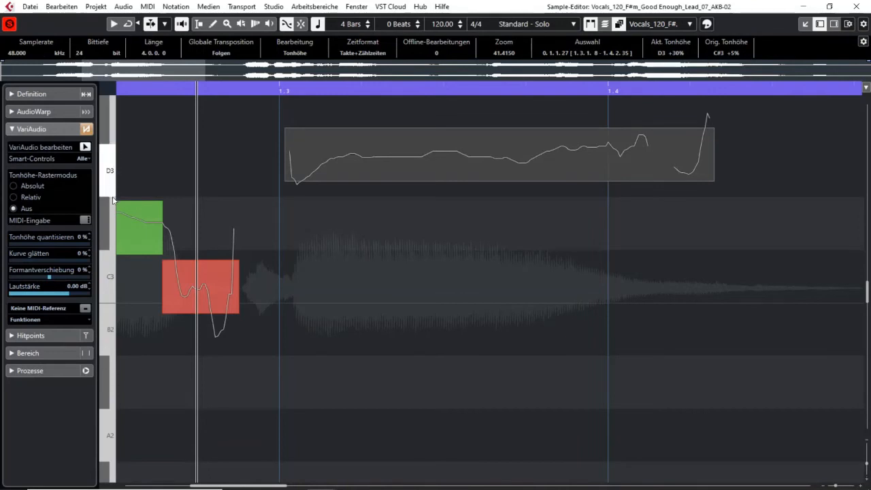
pyautogui.moveTo(340, 242)
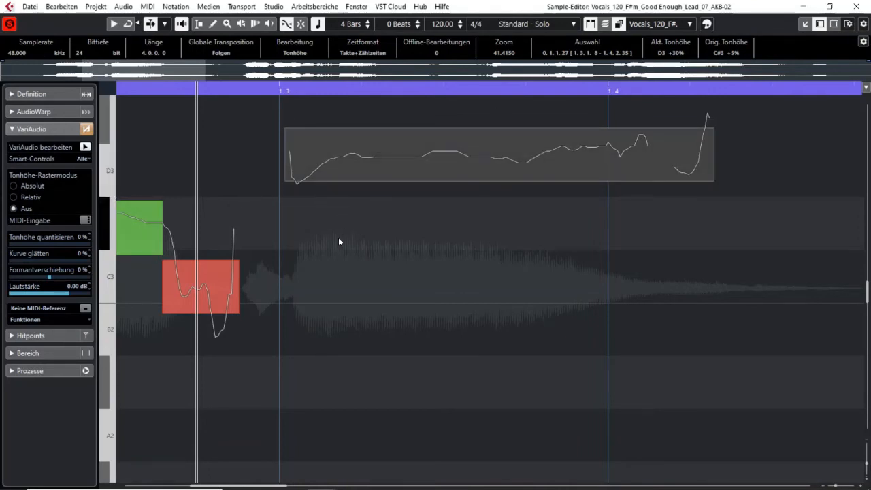
pyautogui.moveTo(456, 353)
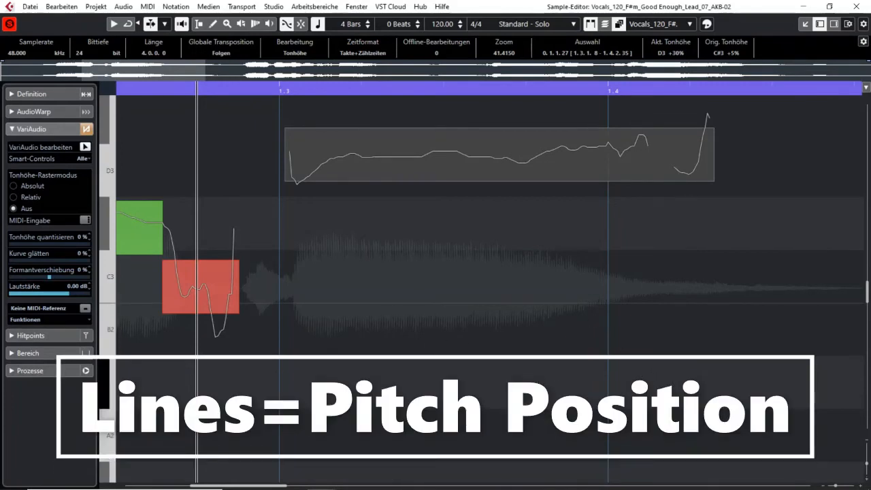
pyautogui.click(497, 156)
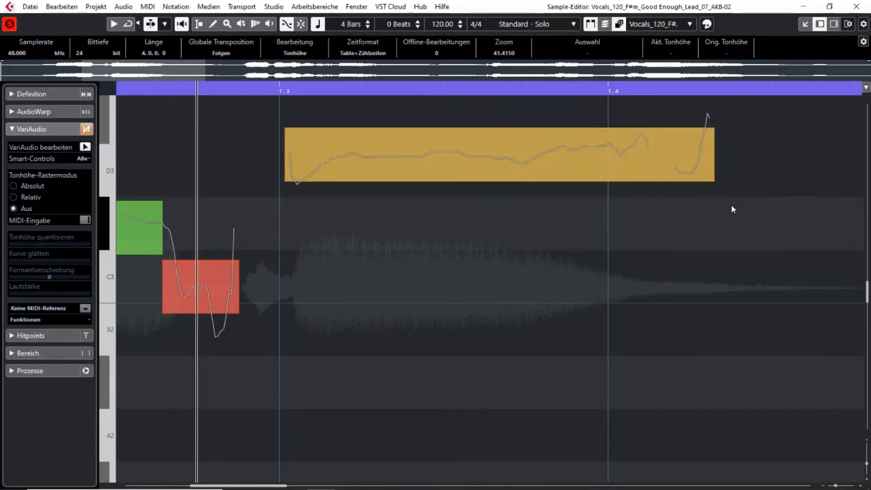
pyautogui.click(139, 229)
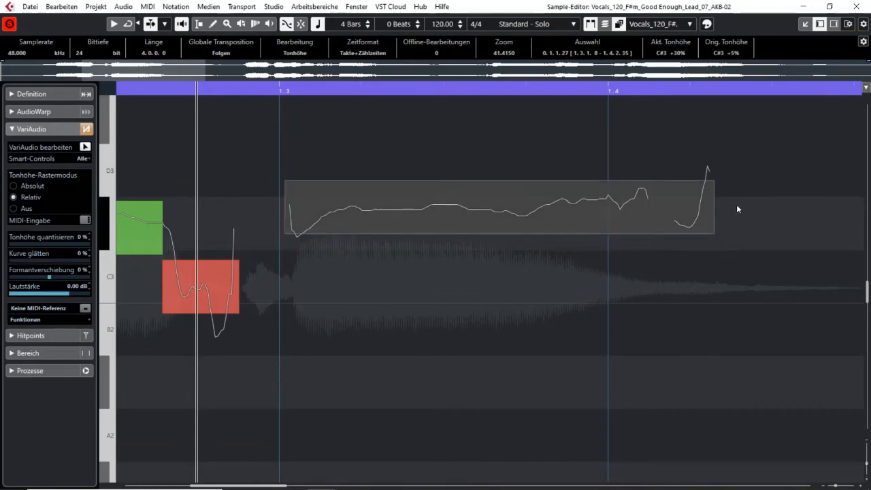
# Step: Under Relative snapping, raise the long note to D3 and lower it to B2
pyautogui.click(500, 207)
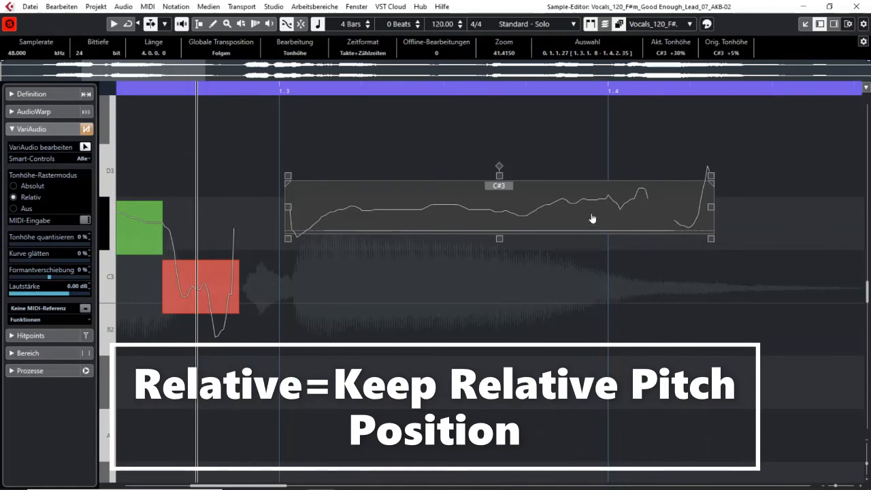
pyautogui.moveTo(626, 224)
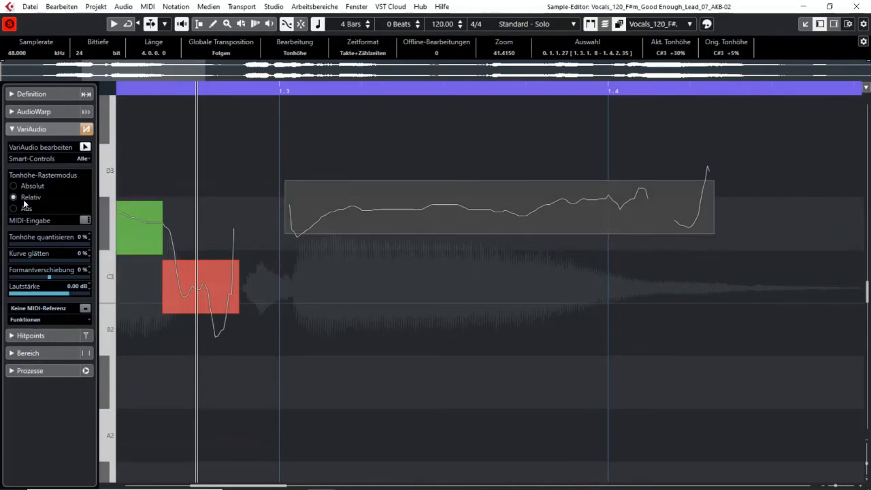
pyautogui.click(384, 217)
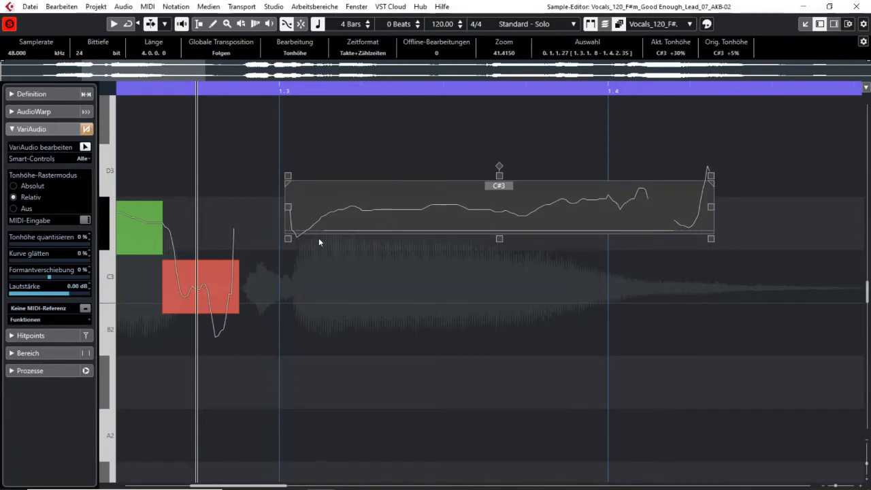
pyautogui.moveTo(320, 255)
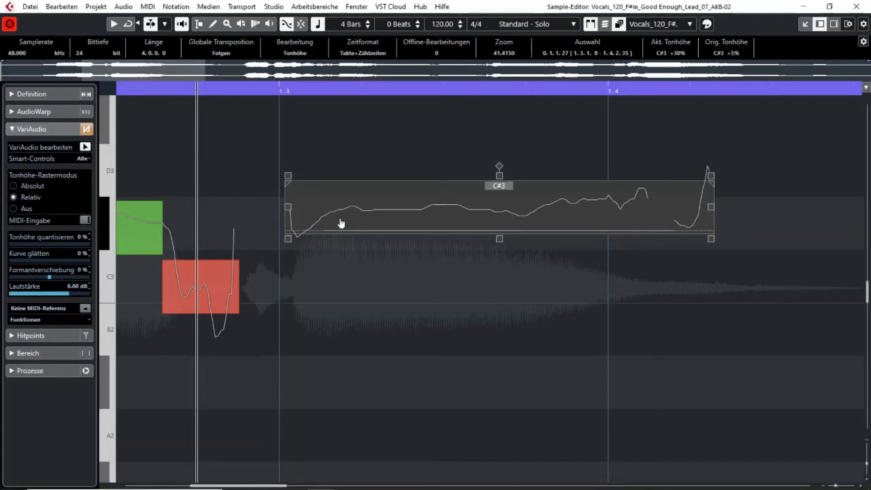
pyautogui.moveTo(341, 224); pyautogui.dragTo(333, 188)
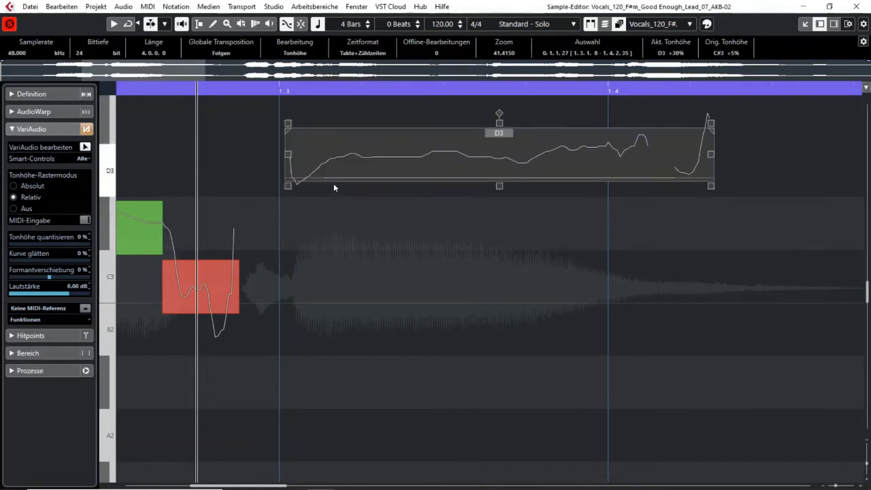
pyautogui.moveTo(351, 169)
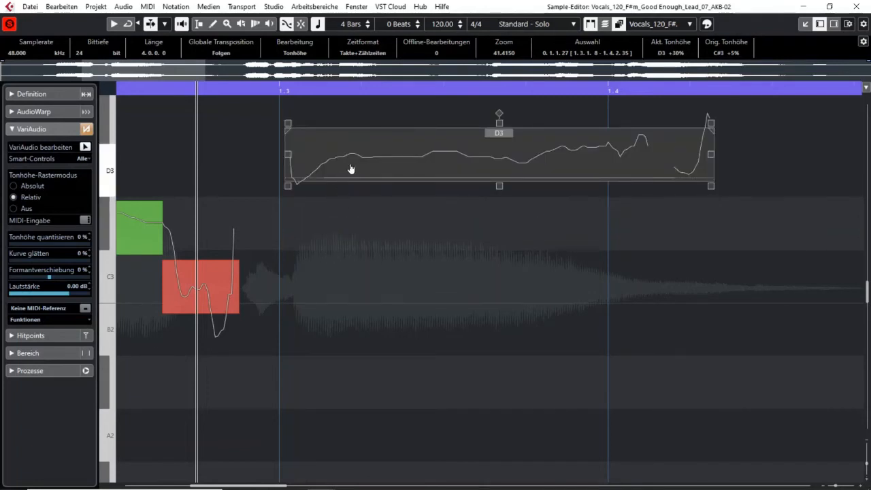
pyautogui.moveTo(351, 168); pyautogui.dragTo(362, 237)
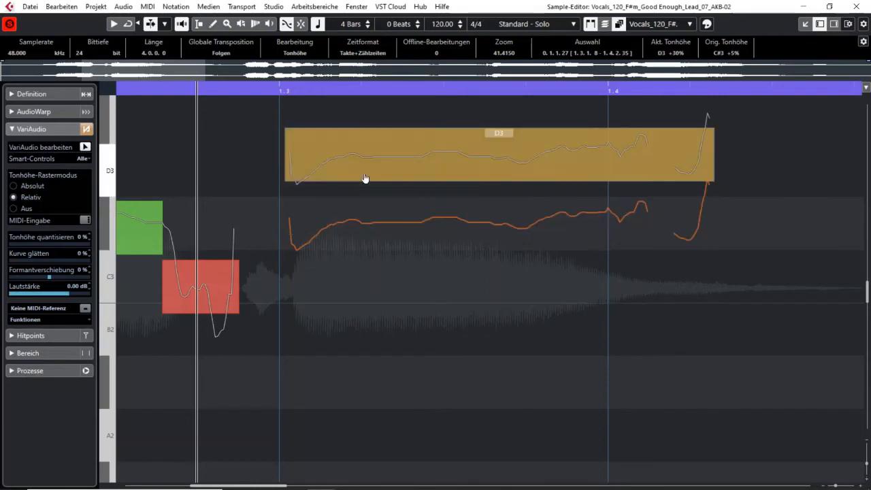
# Step: Switch pitch snapping to Absolute, leaving the note at C#3, and enable MIDI pitch input
pyautogui.click(383, 169)
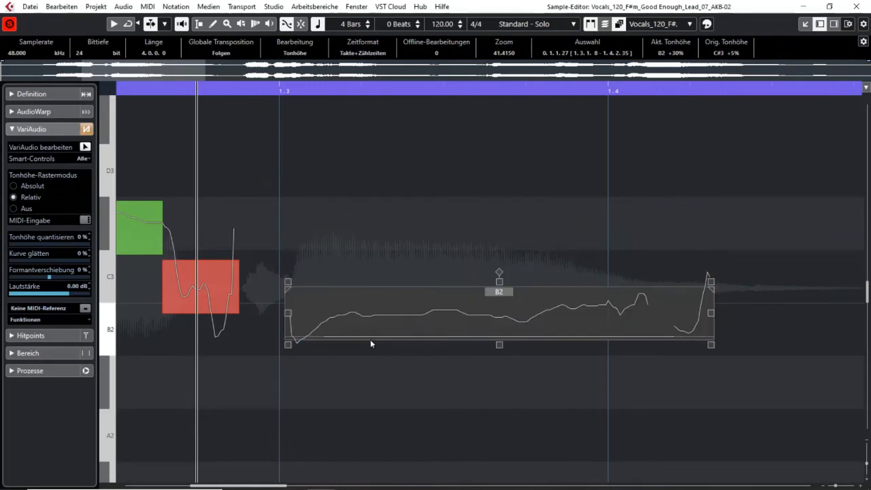
pyautogui.moveTo(368, 354)
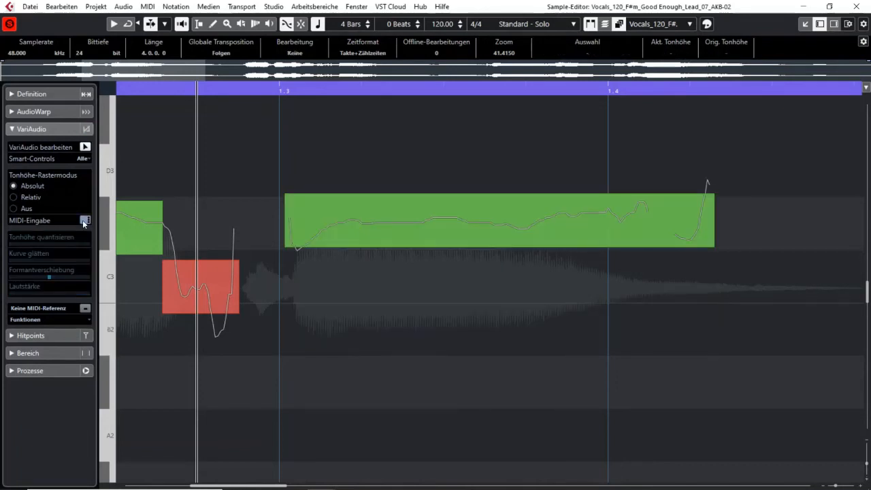
pyautogui.click(406, 216)
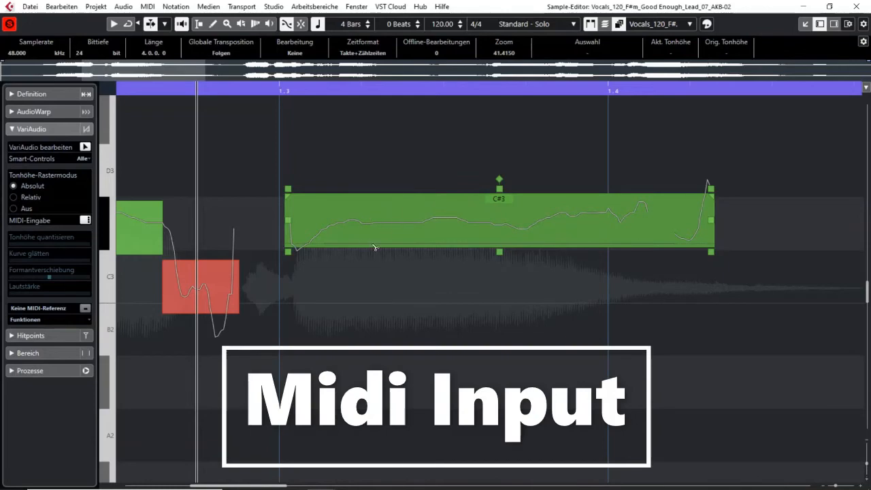
# Step: Bring up the virtual keyboard and select the long note for MIDI retuning
pyautogui.click(449, 327)
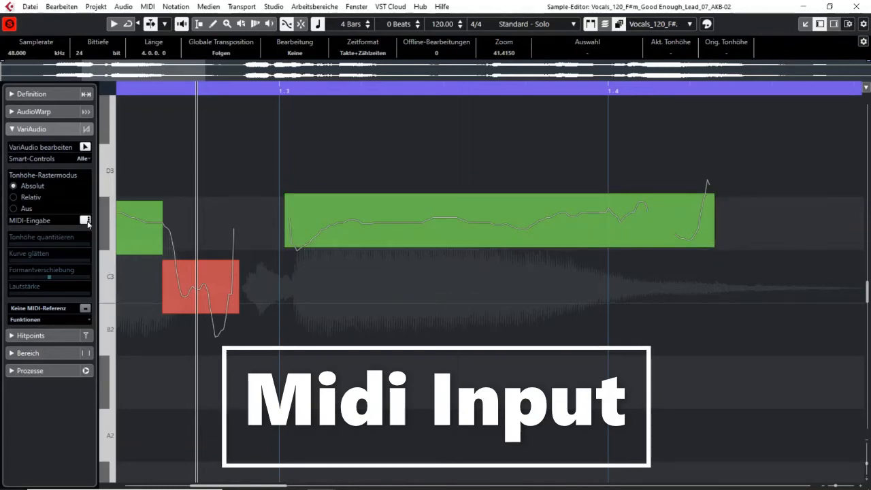
pyautogui.click(86, 220)
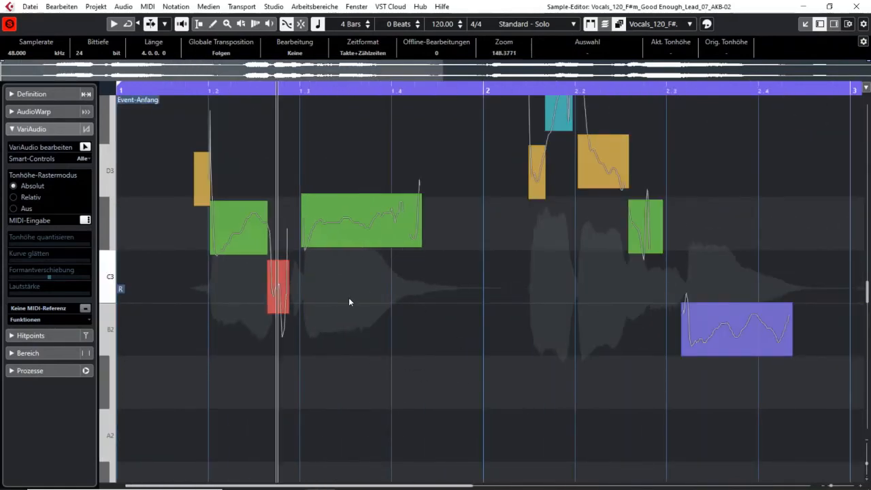
pyautogui.click(361, 221)
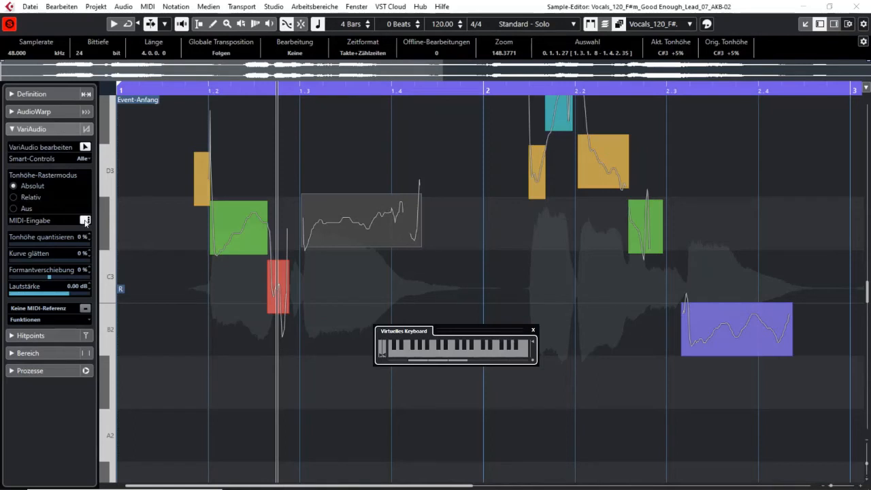
# Step: Play several higher and lower MIDI keys to retune the long sustained note
pyautogui.click(364, 231)
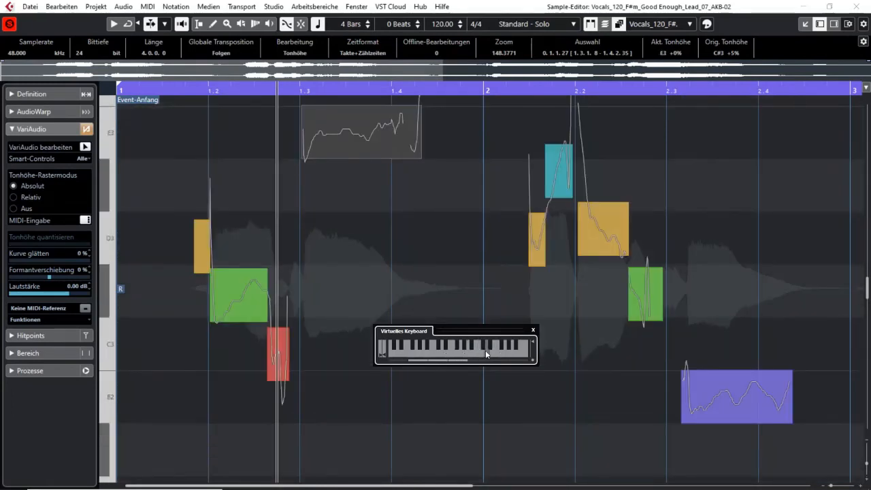
pyautogui.click(341, 353)
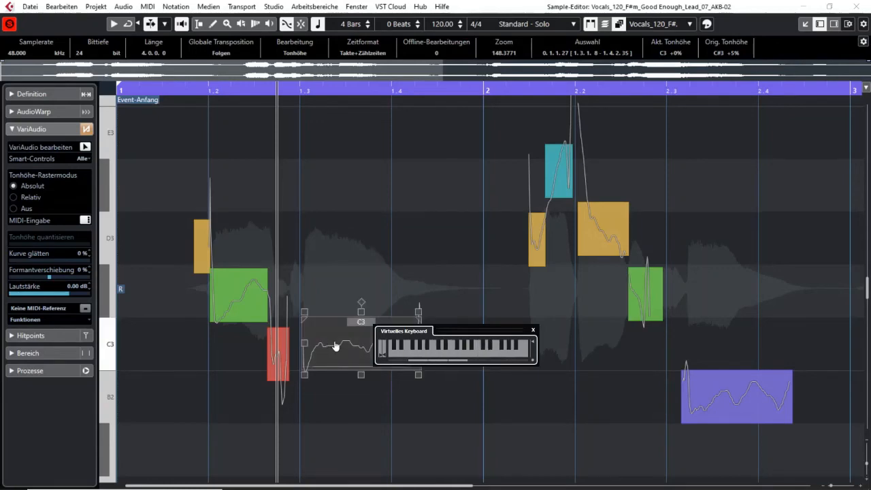
pyautogui.moveTo(343, 343)
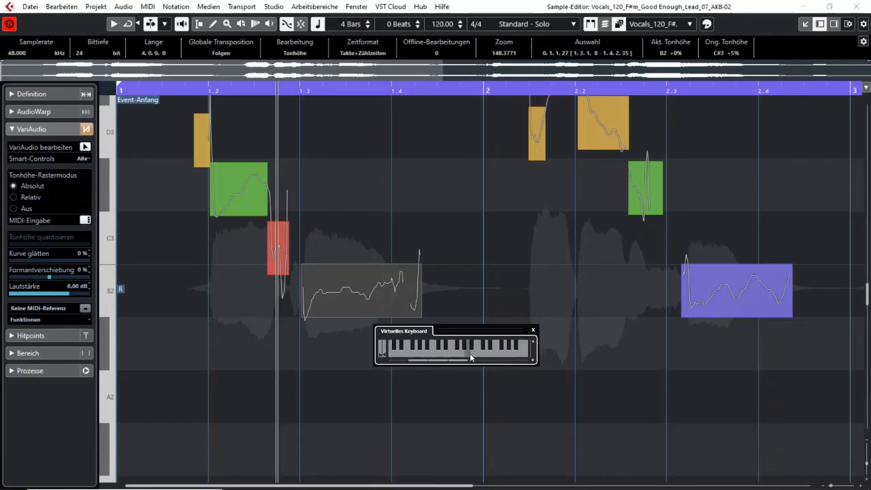
pyautogui.click(360, 289)
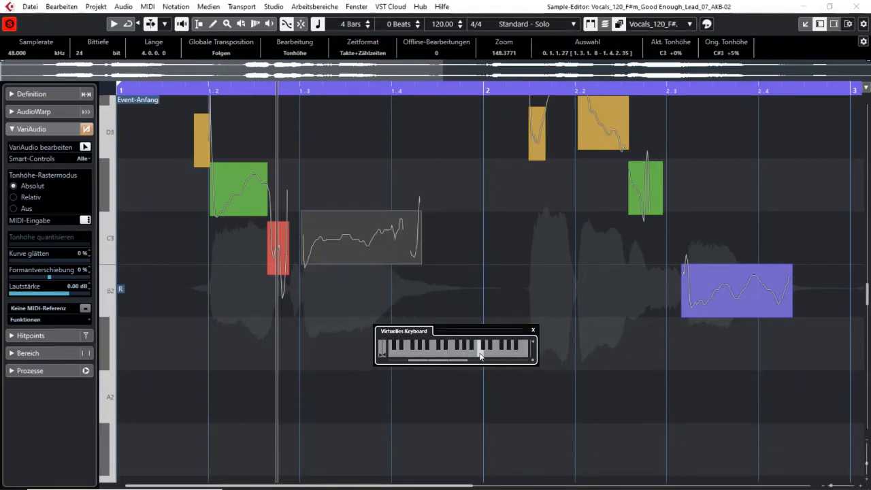
pyautogui.click(360, 235)
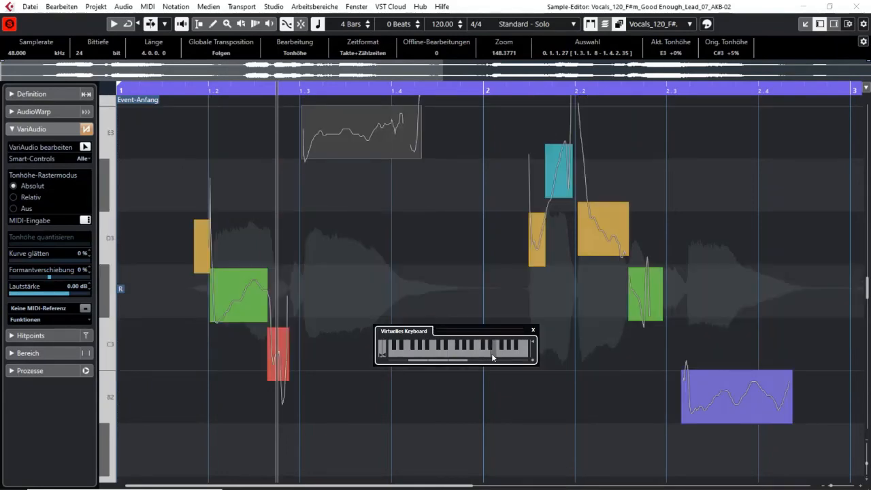
pyautogui.click(47, 319)
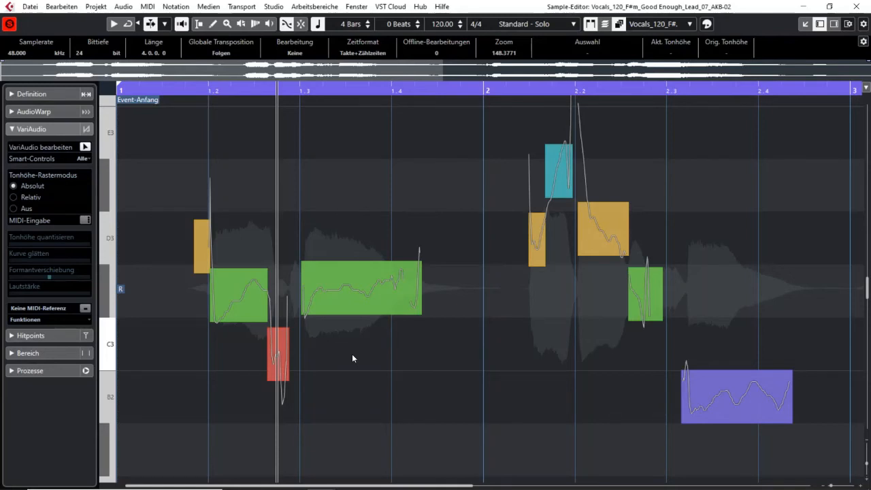
# Step: Turn MIDI pitch input off, leaving the note at C#3, and reselect it
pyautogui.click(238, 293)
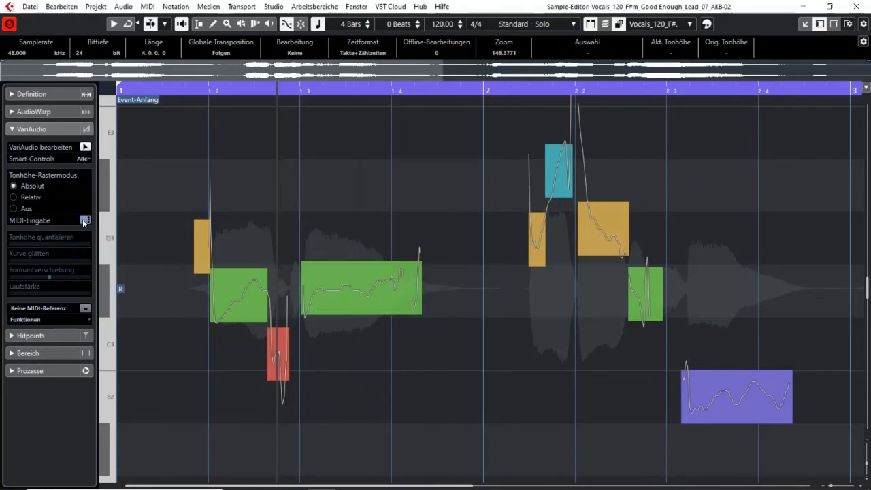
pyautogui.click(361, 289)
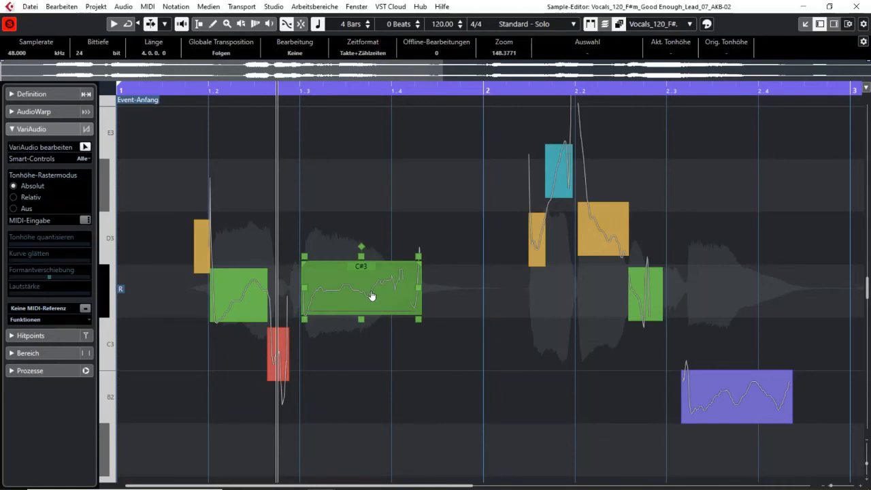
pyautogui.click(460, 367)
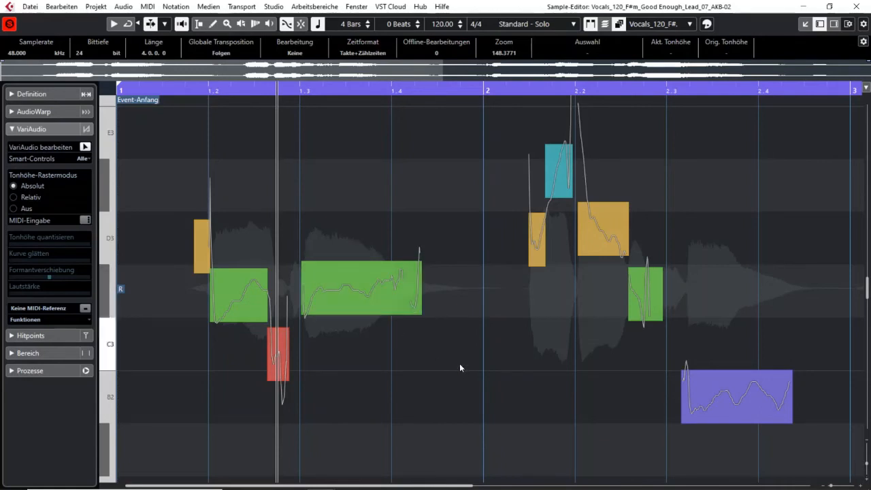
pyautogui.click(360, 286)
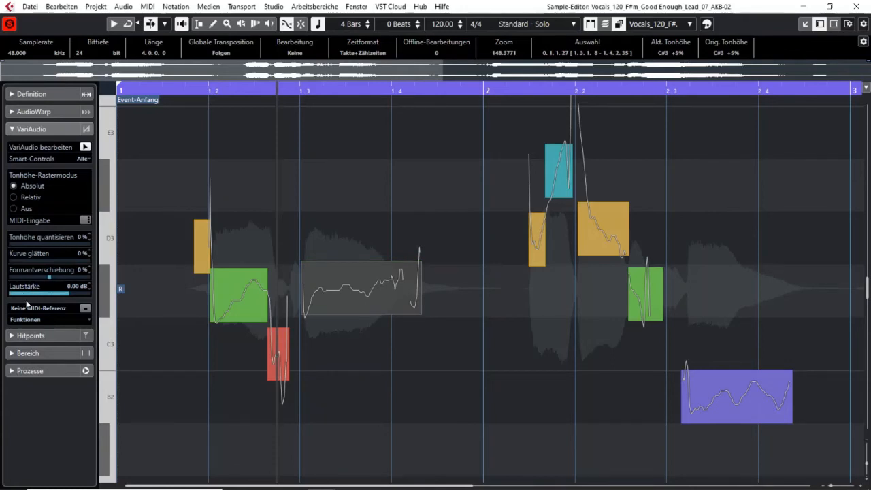
pyautogui.moveTo(65, 256)
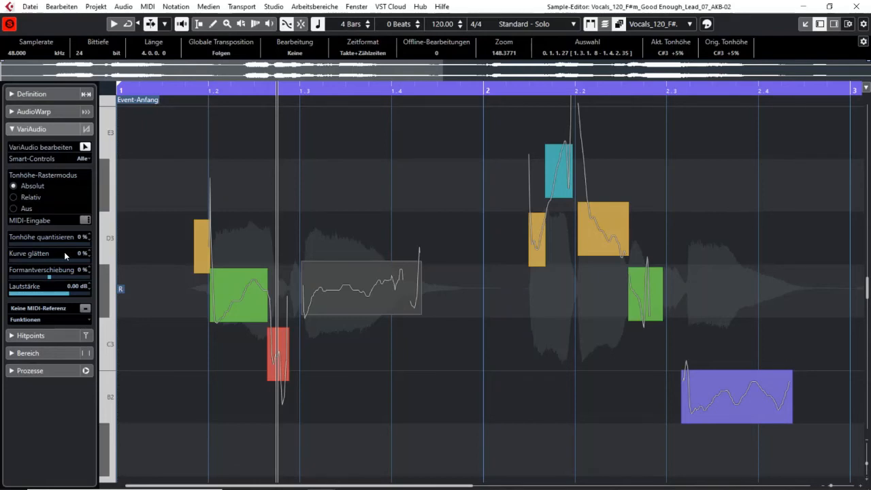
pyautogui.moveTo(30, 242)
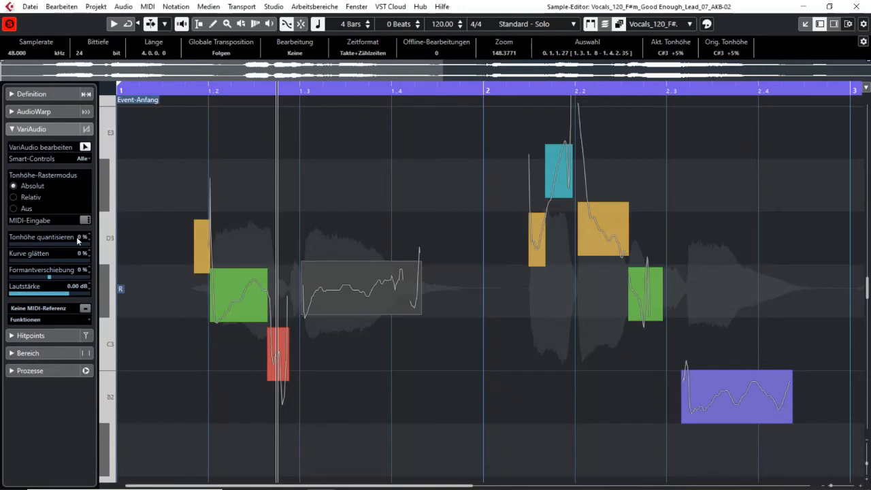
pyautogui.moveTo(35, 262)
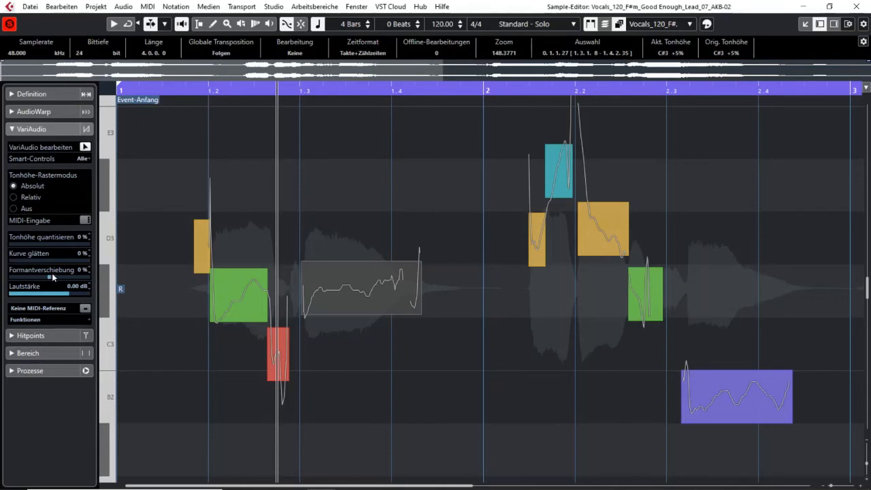
pyautogui.moveTo(29, 291)
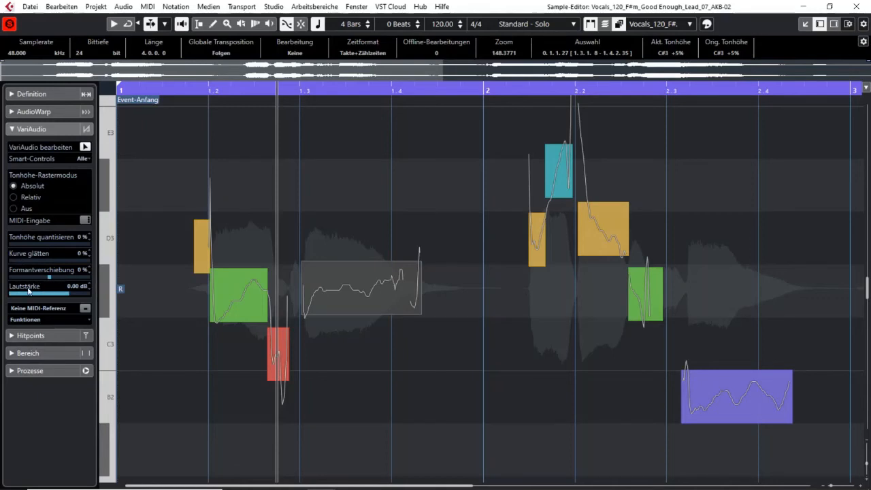
pyautogui.moveTo(43, 291)
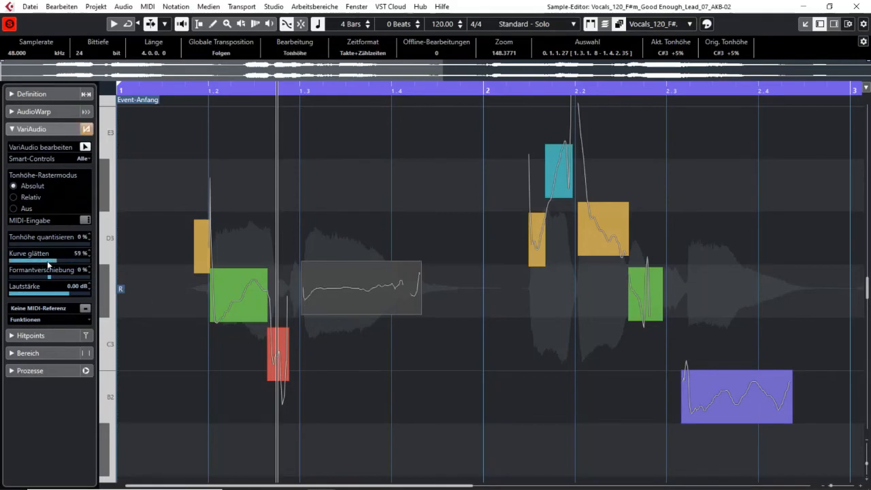
# Step: Drag the Kurve glätten slider to smooth the C#3 note's pitch curve to 55%
pyautogui.moveTo(48, 261); pyautogui.dragTo(54, 262)
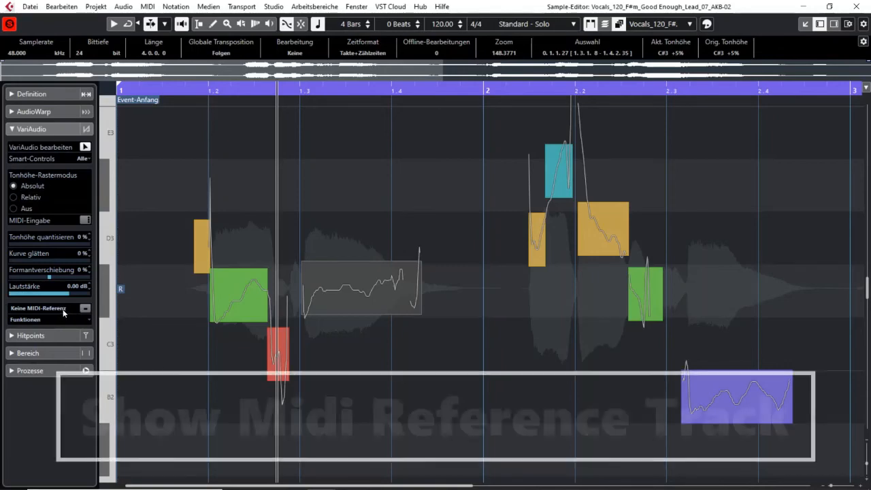
# Step: Choose Voc Reference from the MIDI Reference dropdown as the pitch reference
pyautogui.click(84, 308)
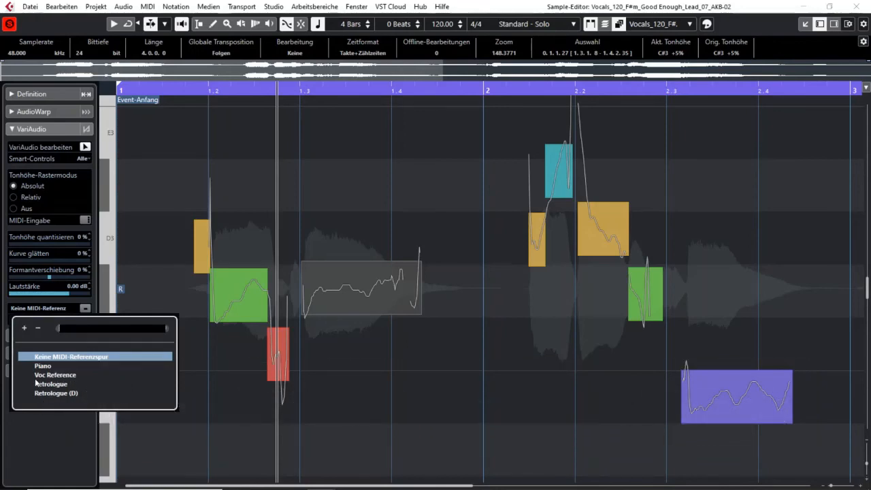
pyautogui.click(71, 357)
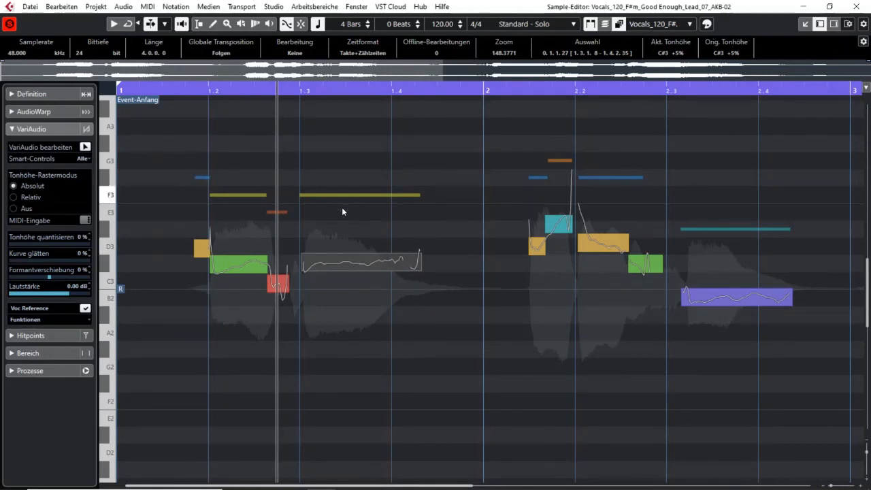
pyautogui.moveTo(355, 207)
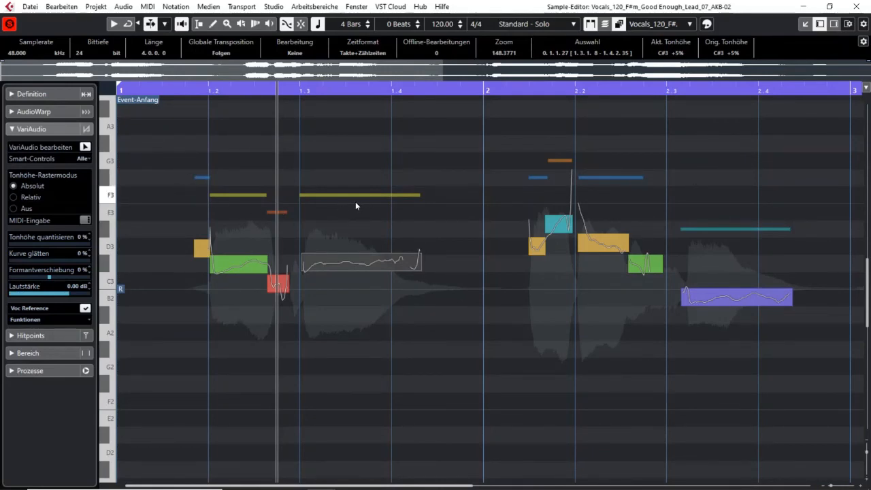
# Step: Compare the vocal pitch segments against the Voc Reference notes, deselecting and rubber-band selecting them
pyautogui.click(361, 262)
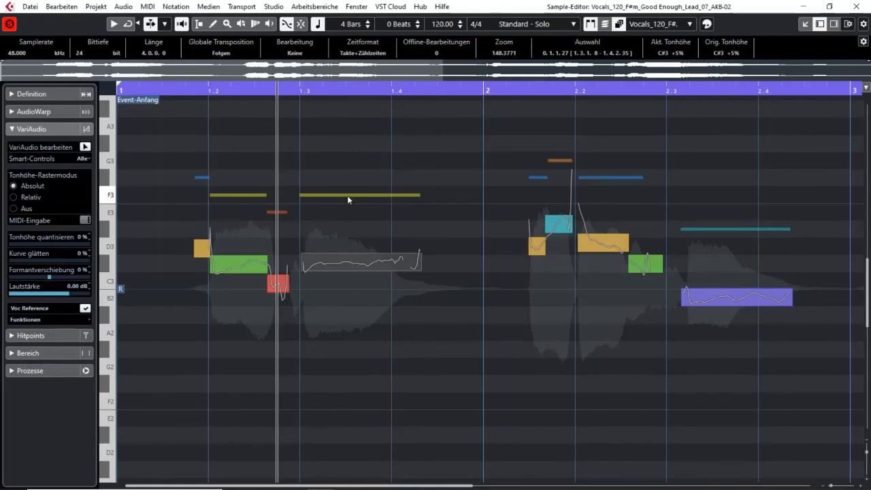
pyautogui.moveTo(347, 201)
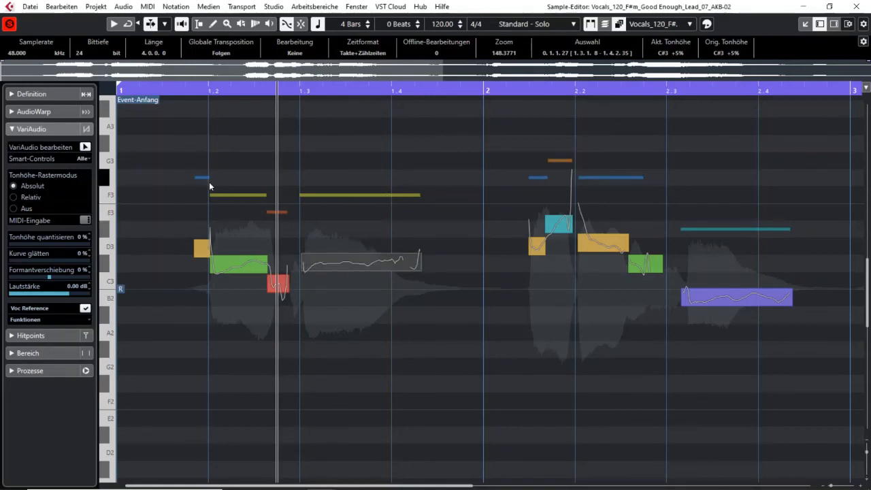
pyautogui.moveTo(615, 138)
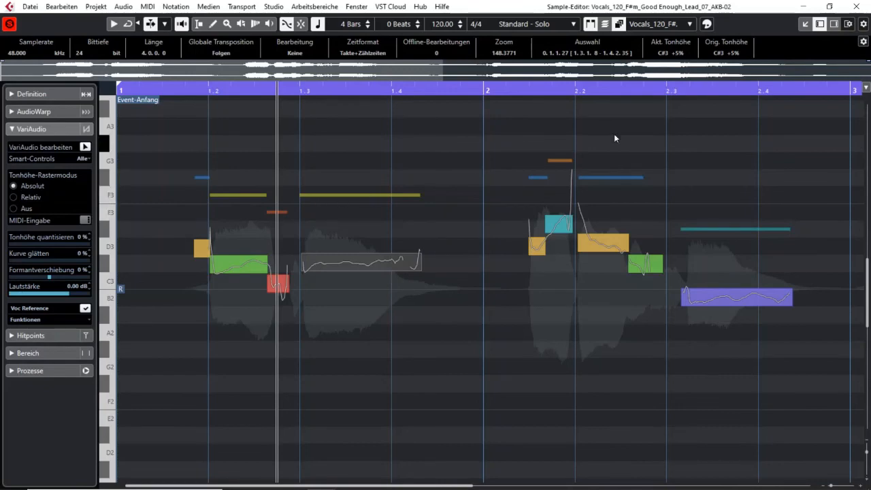
pyautogui.click(707, 25)
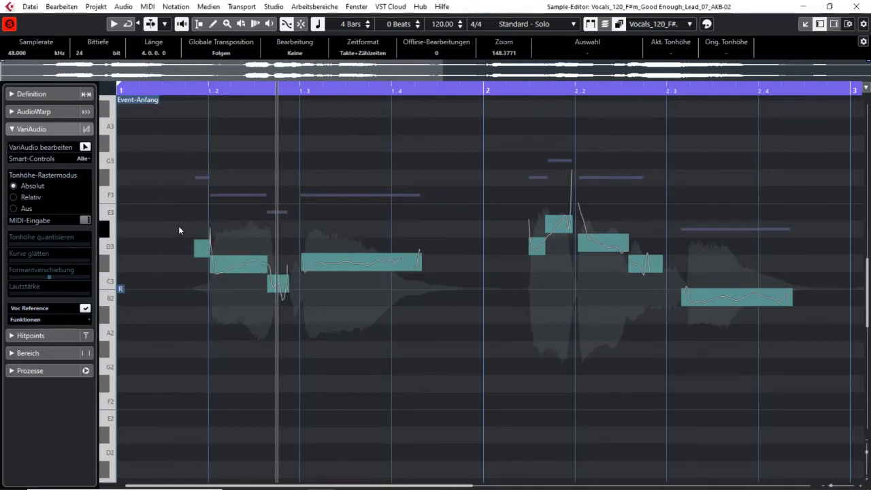
pyautogui.moveTo(180, 223); pyautogui.dragTo(611, 328)
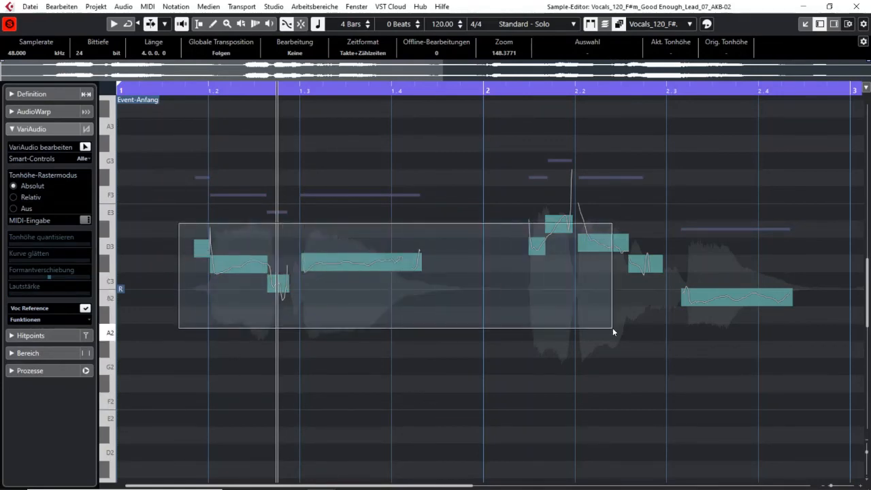
pyautogui.moveTo(612, 333); pyautogui.dragTo(629, 204)
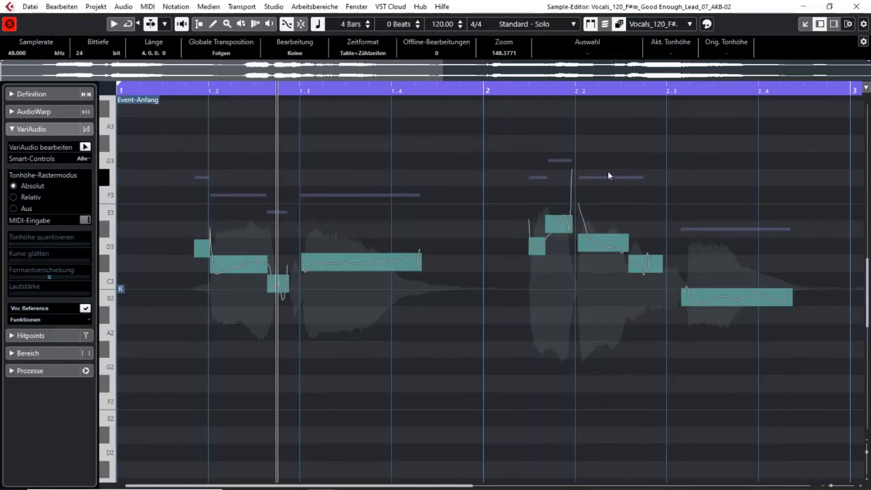
pyautogui.moveTo(599, 182)
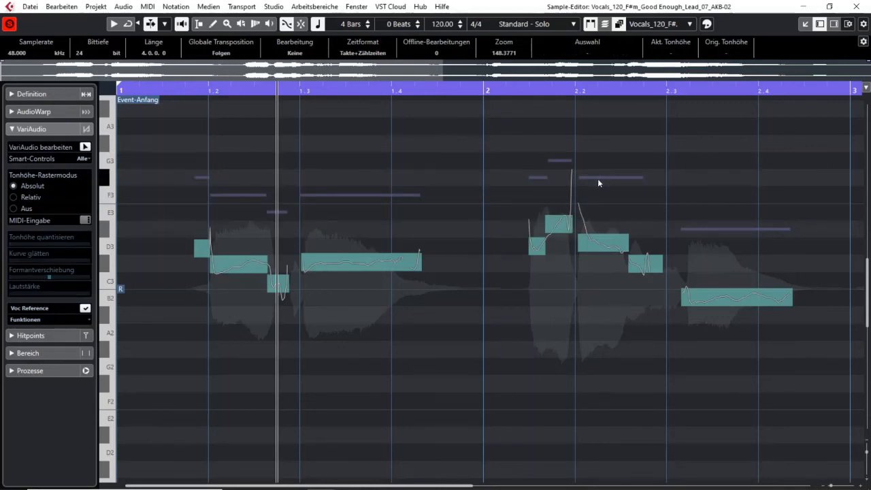
# Step: Set the MIDI Reference back to Keine MIDI-Referenzspur so only the vocal's segments remain
pyautogui.click(360, 261)
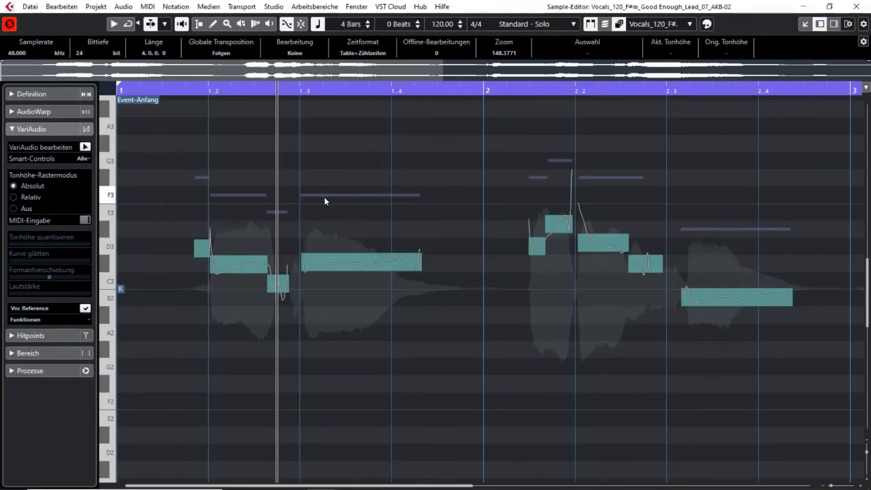
pyautogui.click(361, 261)
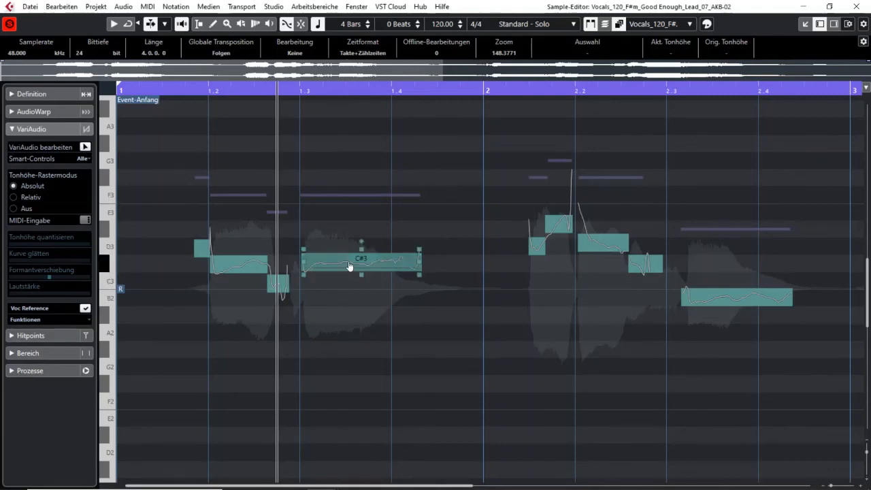
pyautogui.click(360, 262)
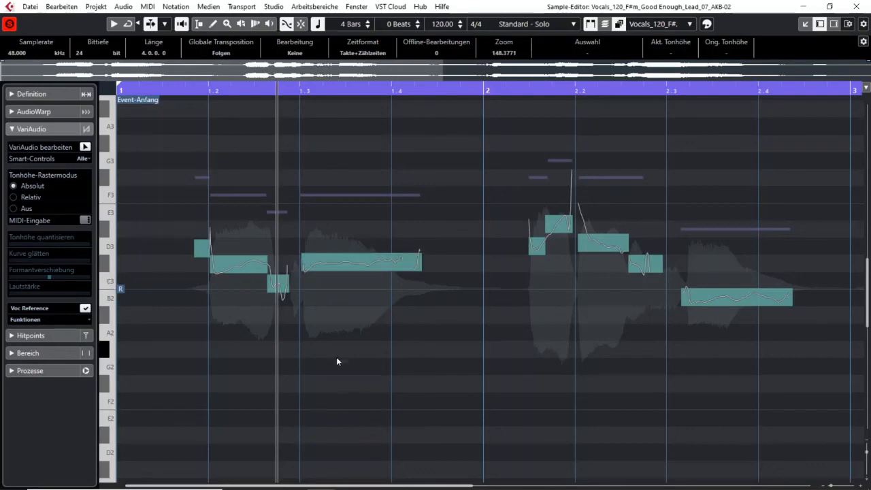
pyautogui.moveTo(362, 197)
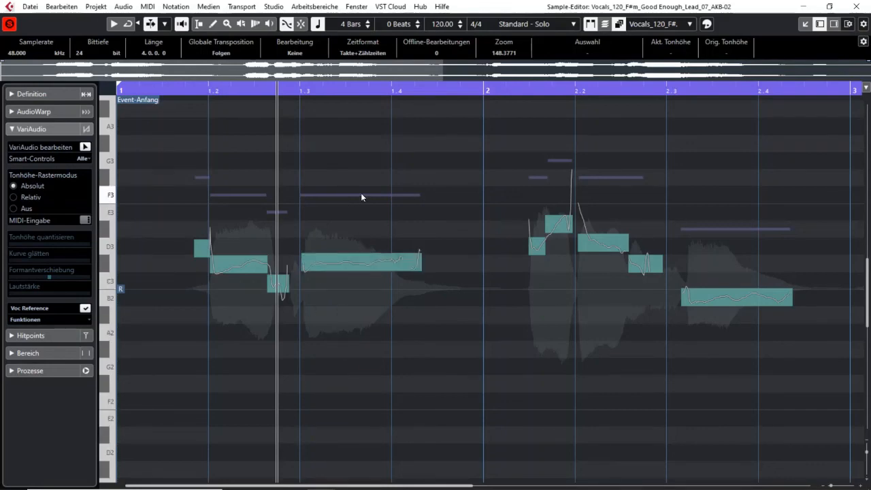
pyautogui.click(361, 261)
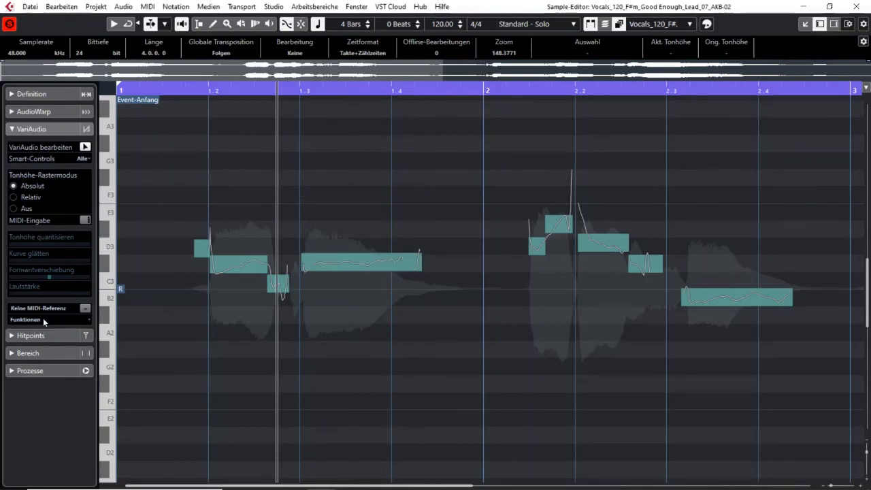
pyautogui.moveTo(92, 327)
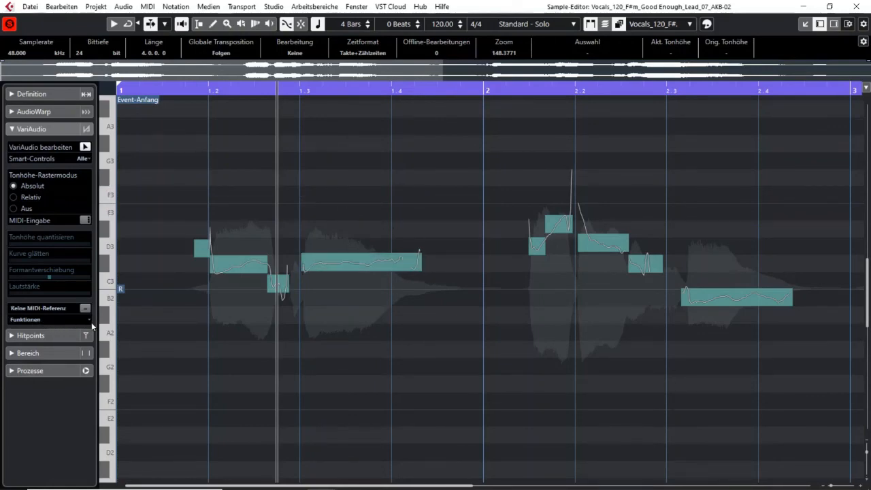
pyautogui.click(48, 318)
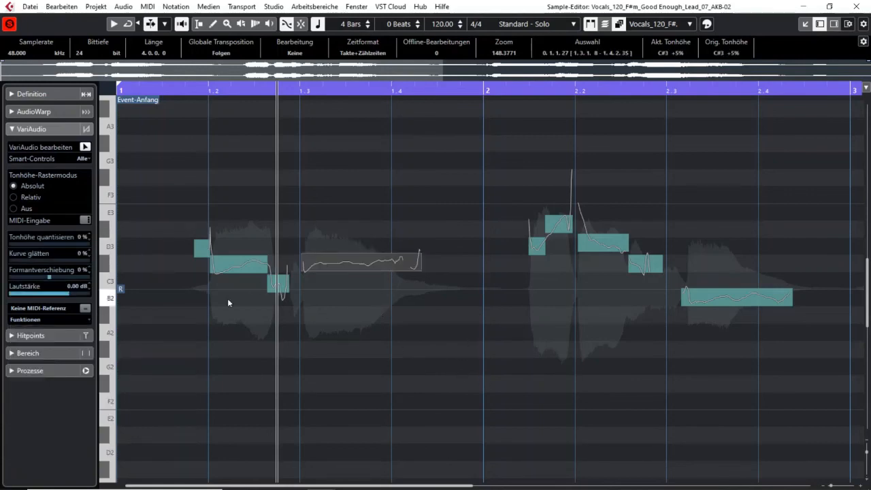
pyautogui.click(24, 318)
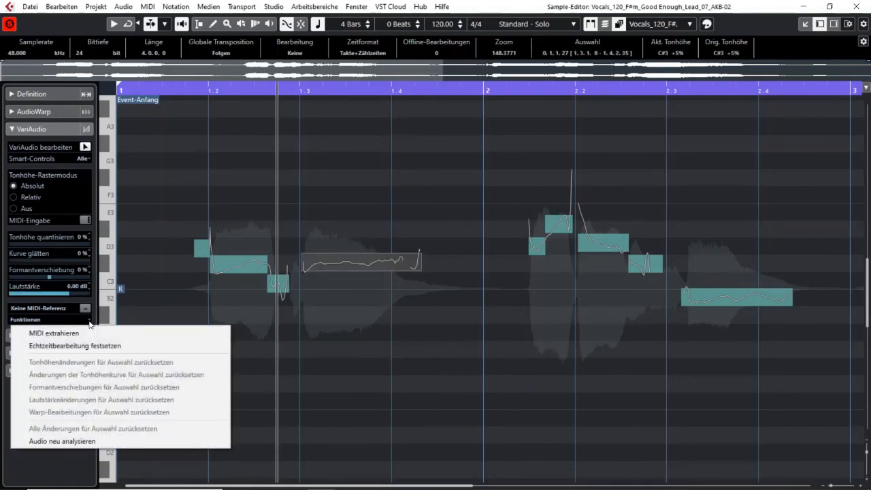
pyautogui.moveTo(354, 371)
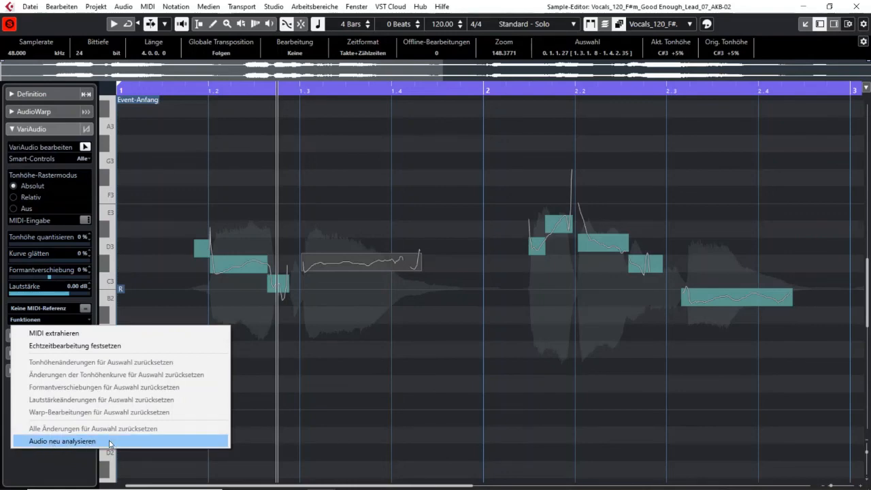
pyautogui.moveTo(68, 354)
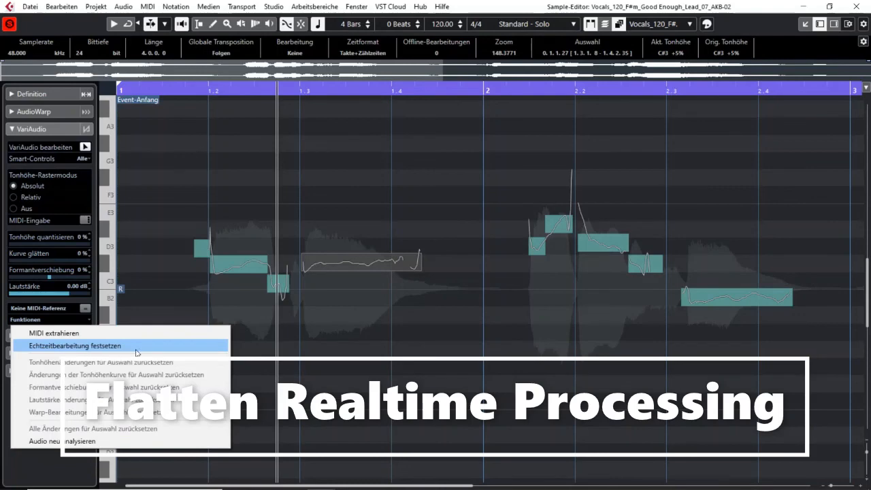
pyautogui.moveTo(112, 351)
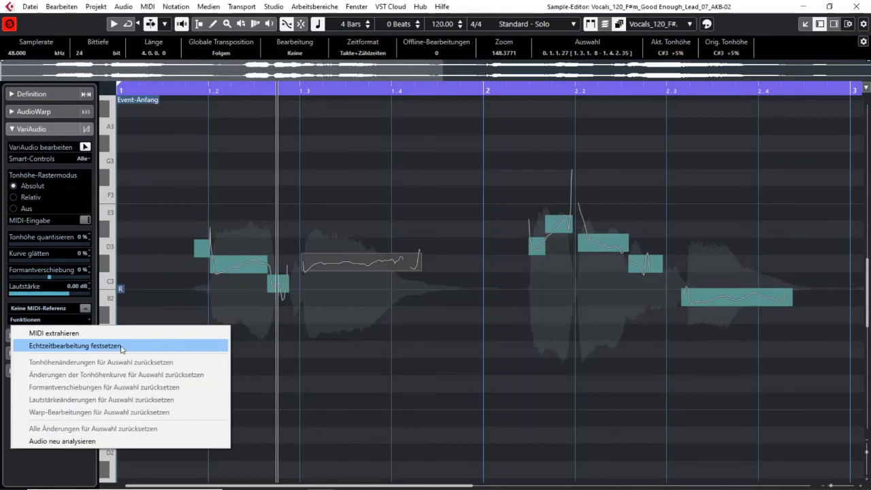
pyautogui.moveTo(54, 332)
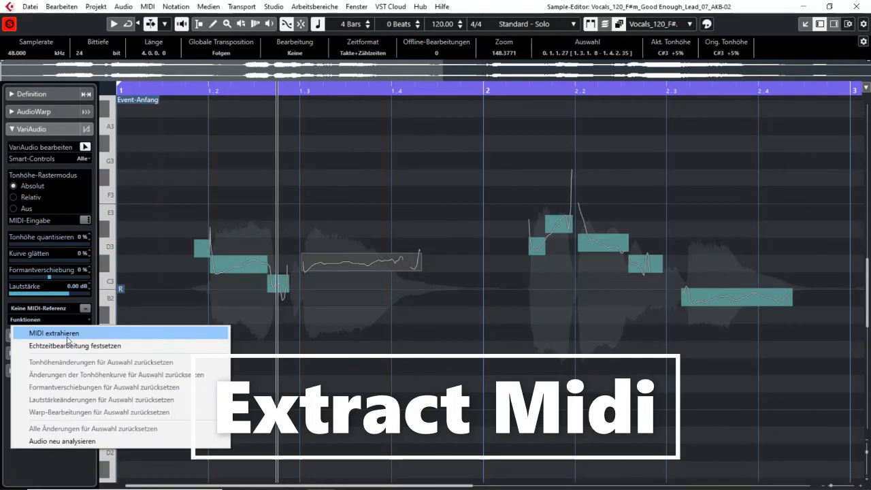
pyautogui.moveTo(87, 332)
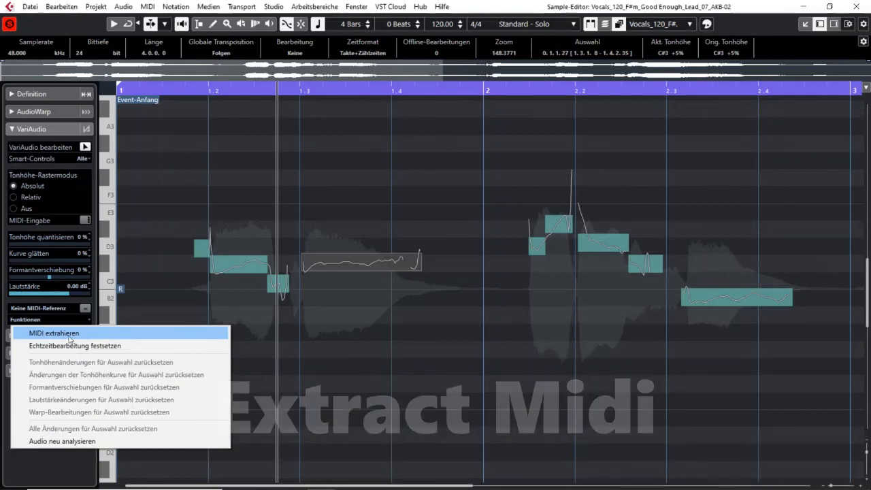
pyautogui.moveTo(57, 337)
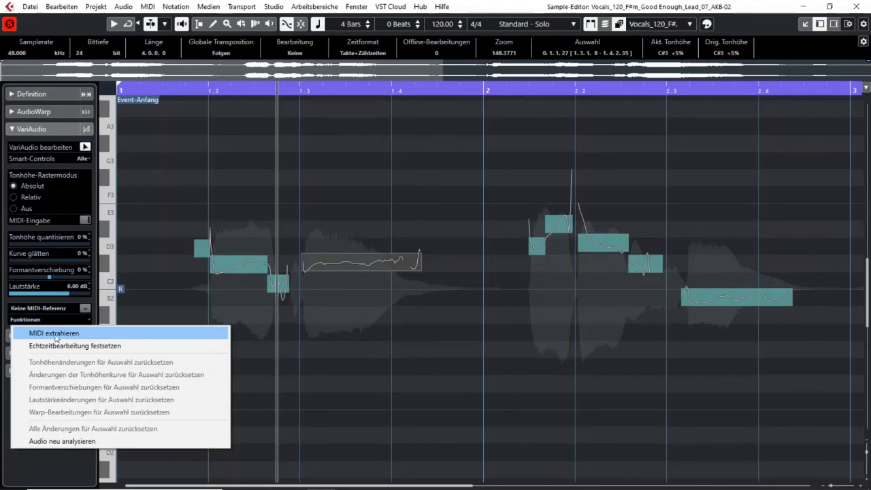
pyautogui.moveTo(74, 335)
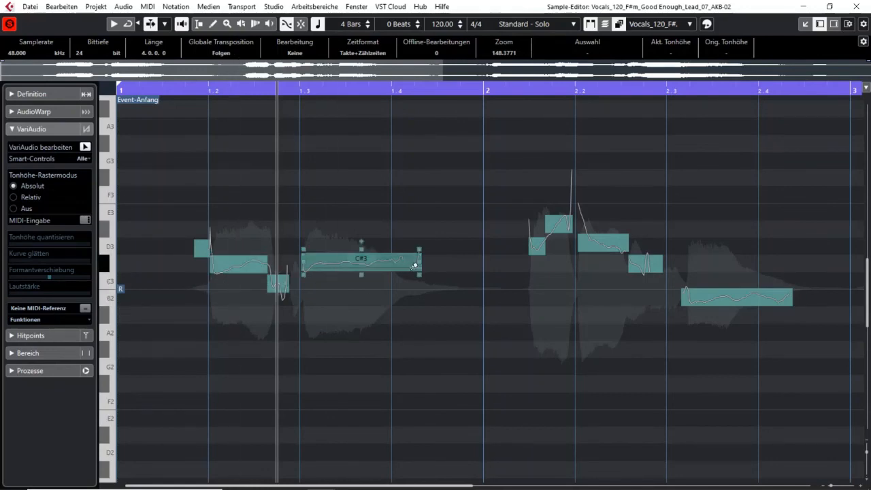
# Step: Close the Sample Editor to view the extracted MIDI part on the Voc Reference track
pyautogui.click(601, 240)
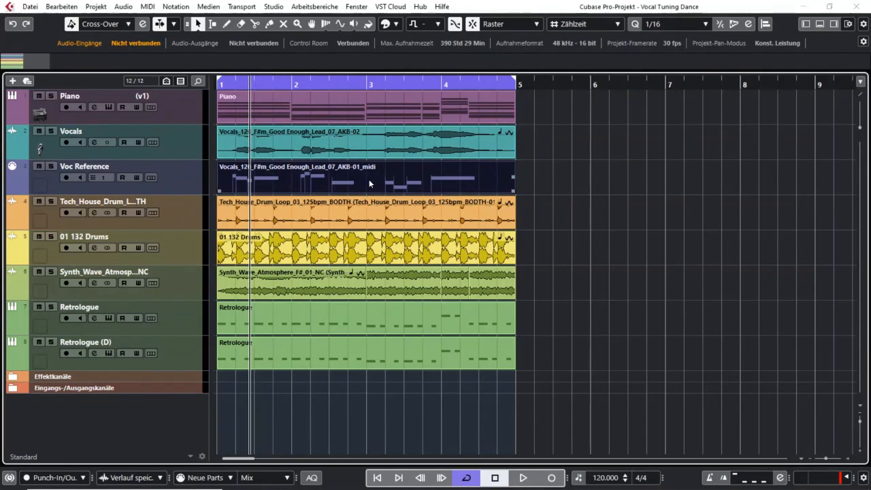
pyautogui.moveTo(446, 172)
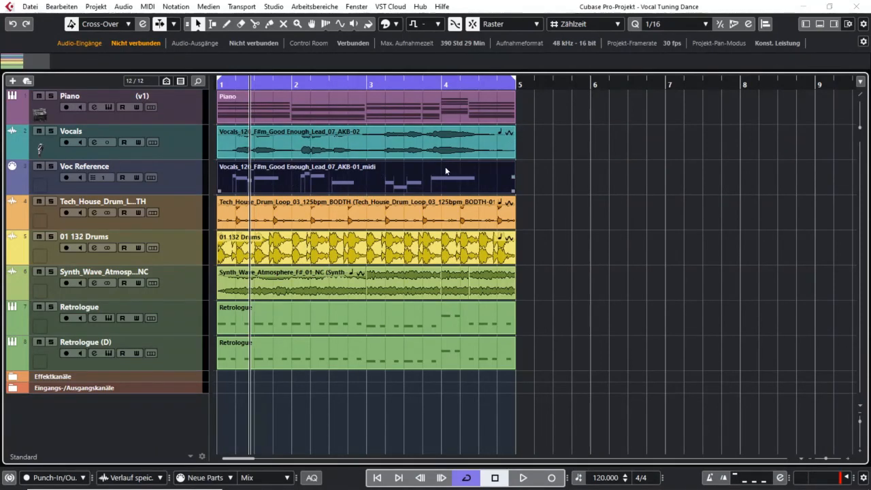
pyautogui.moveTo(443, 182)
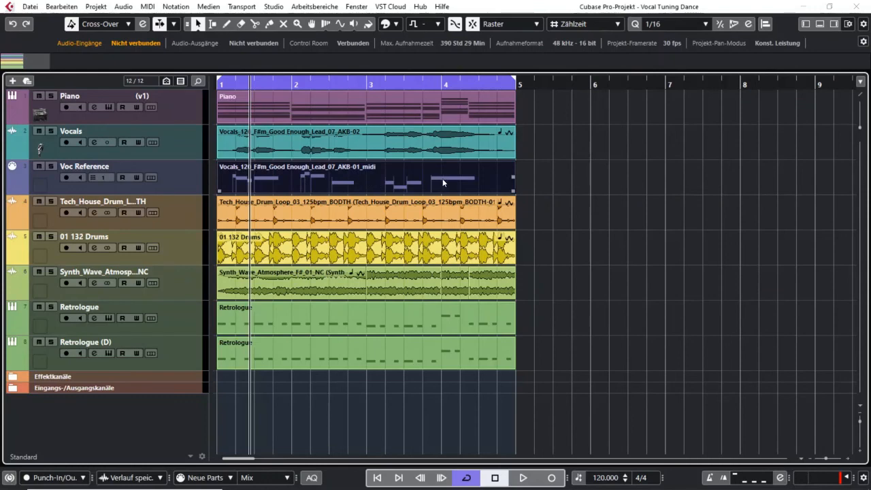
pyautogui.moveTo(533, 300)
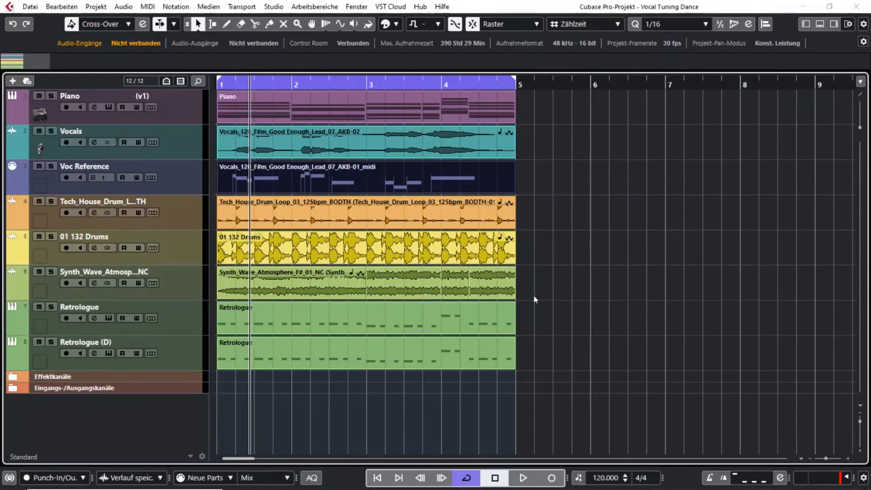